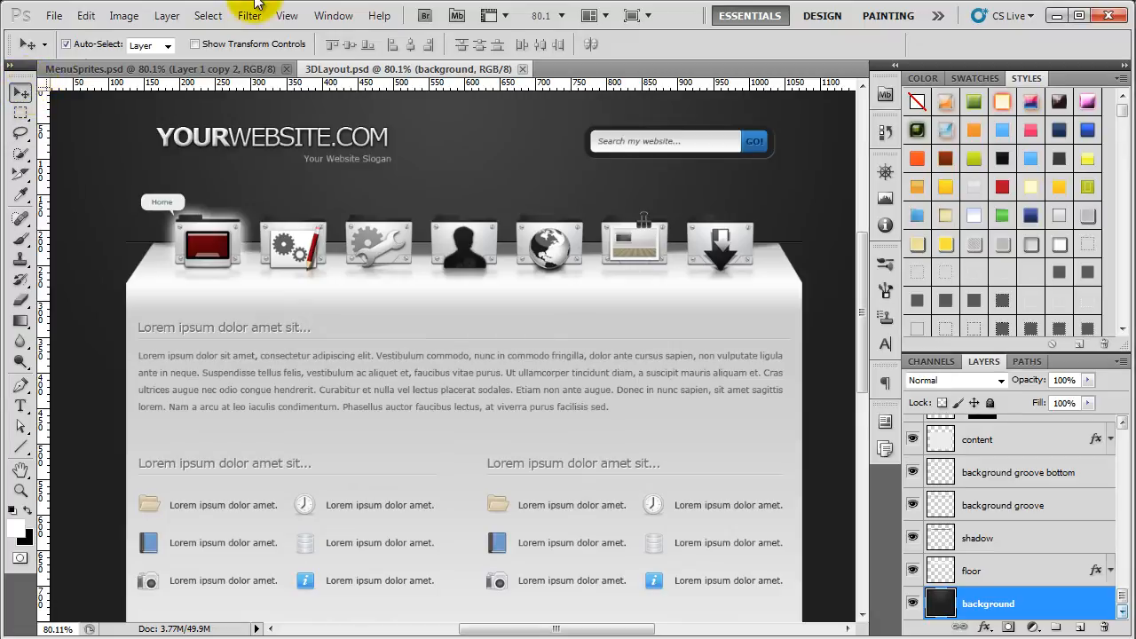
# Step: In MenuSprites.psd, make the black Background layer visible behind the icon rows
pyautogui.click(125, 69)
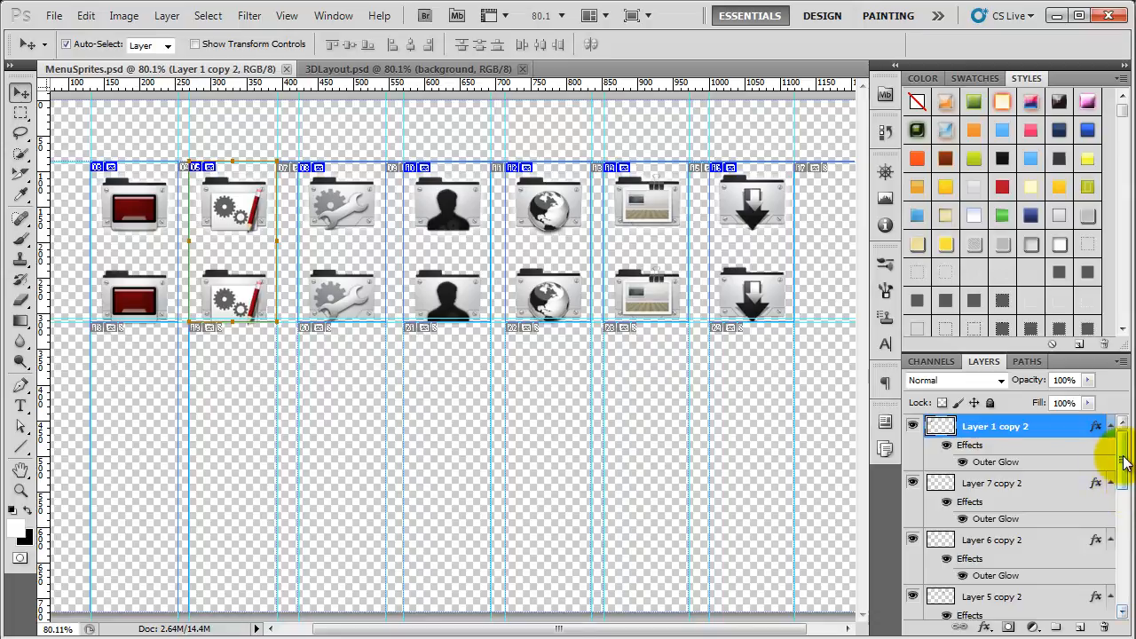
pyautogui.scroll(-3)
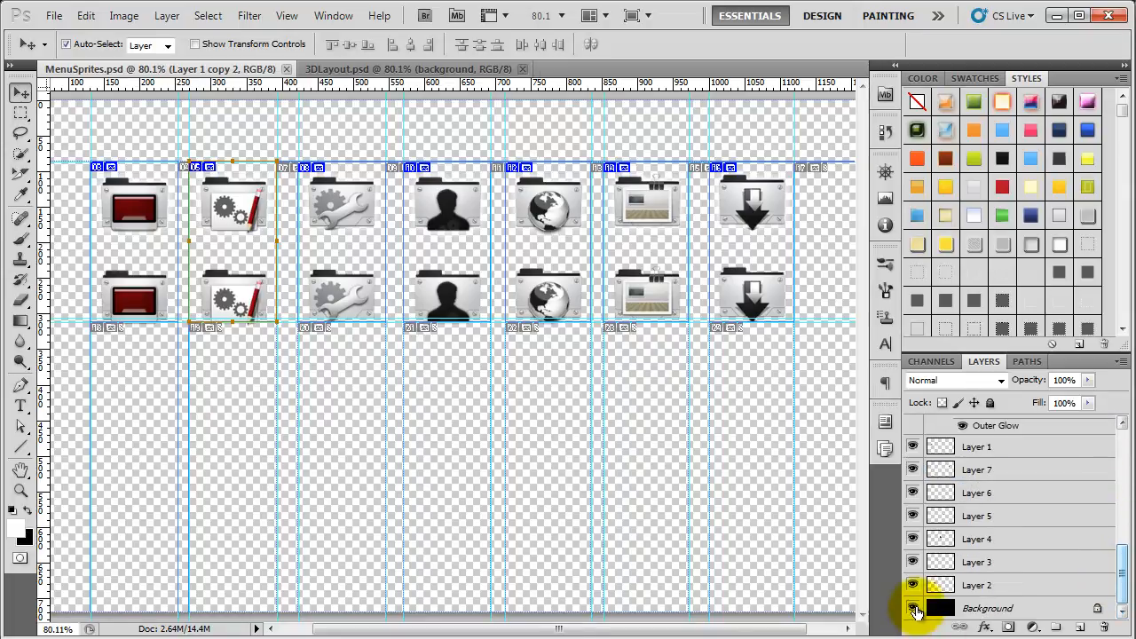
pyautogui.click(910, 608)
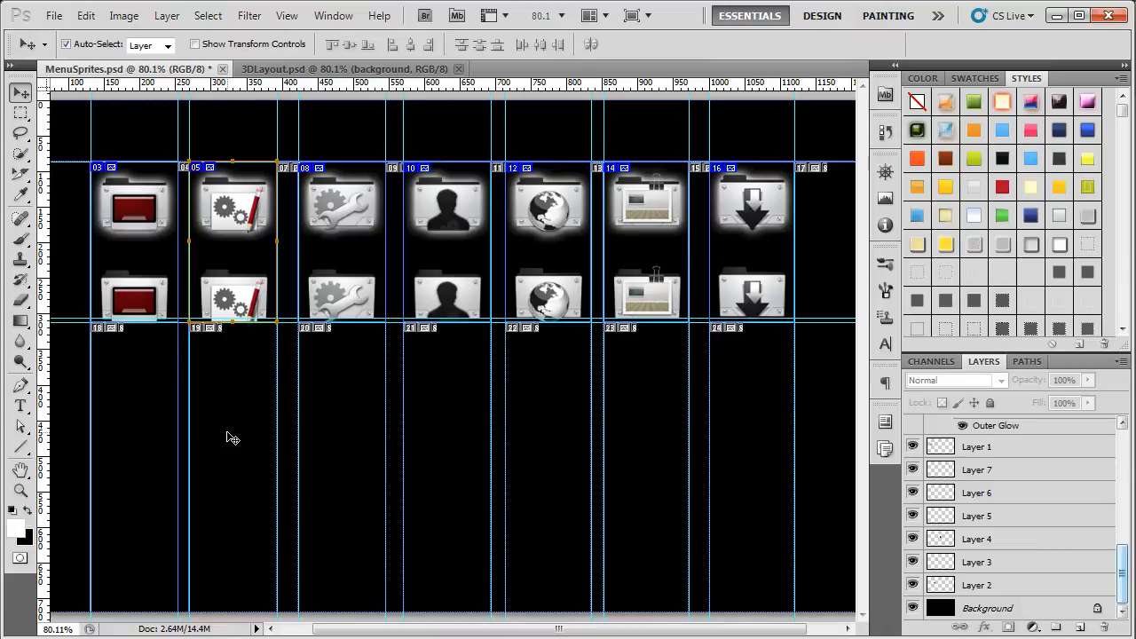
pyautogui.click(546, 297)
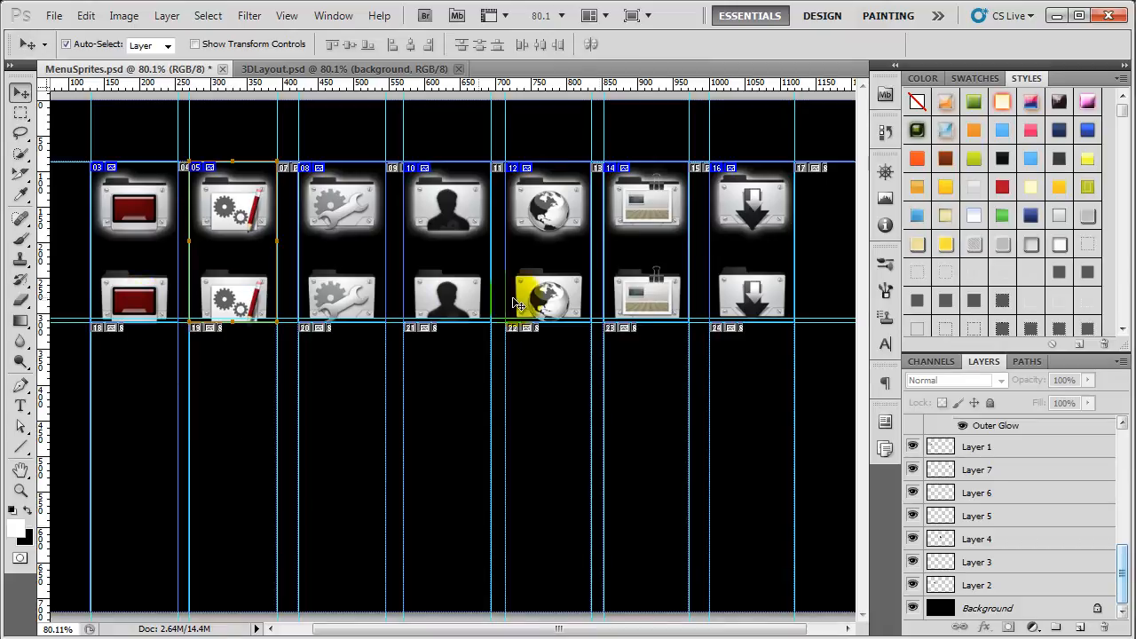
pyautogui.click(124, 309)
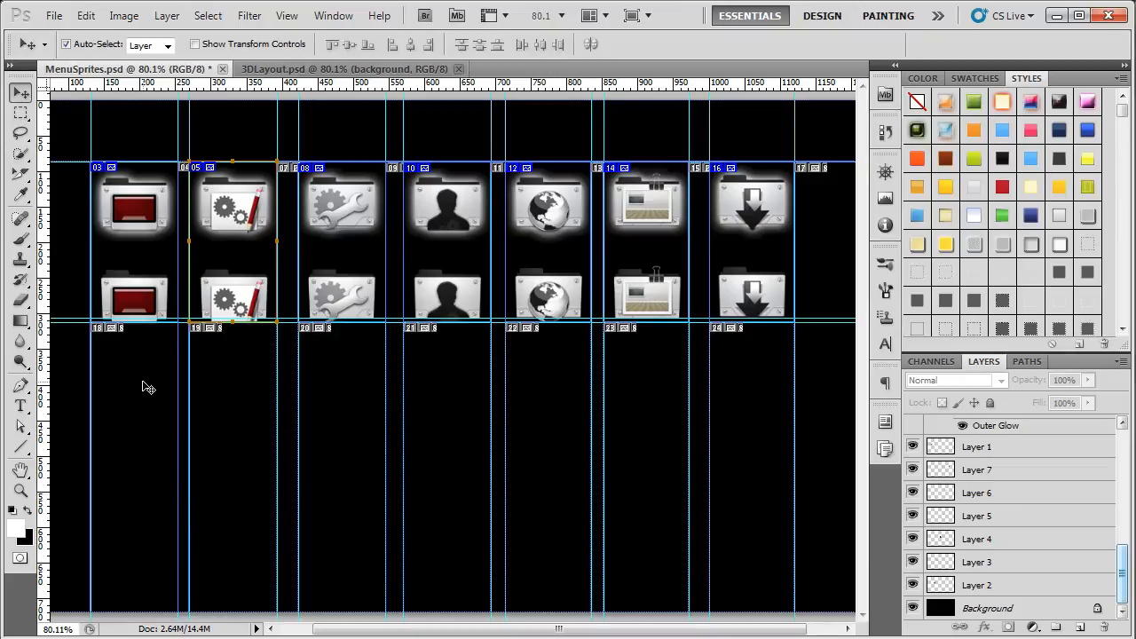
pyautogui.click(133, 297)
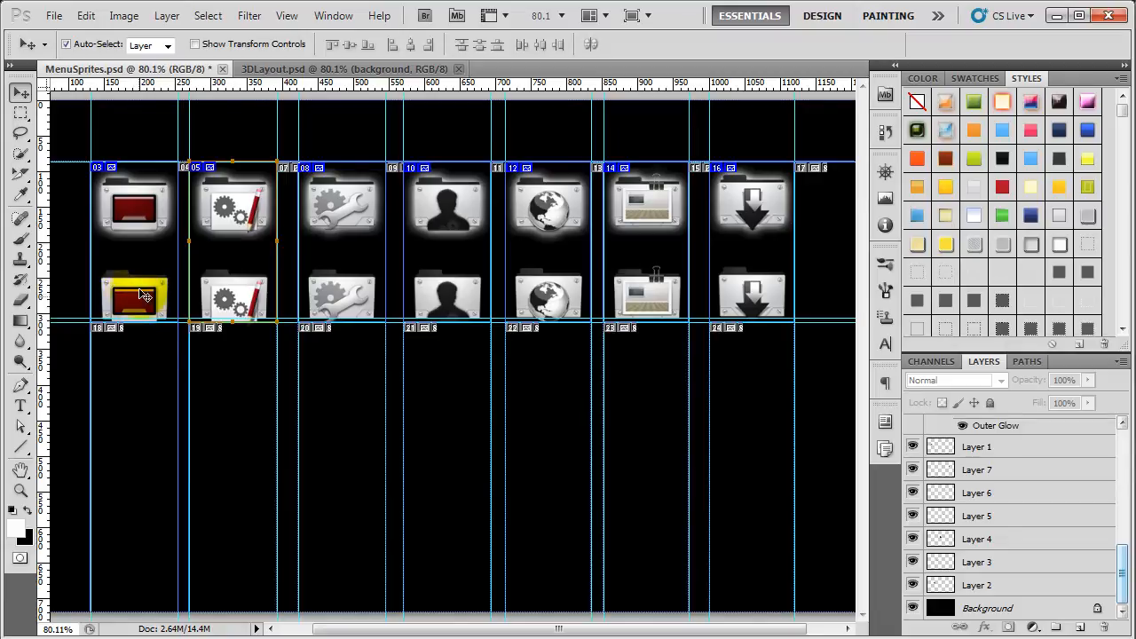
pyautogui.moveTo(135, 295); pyautogui.dragTo(135, 213)
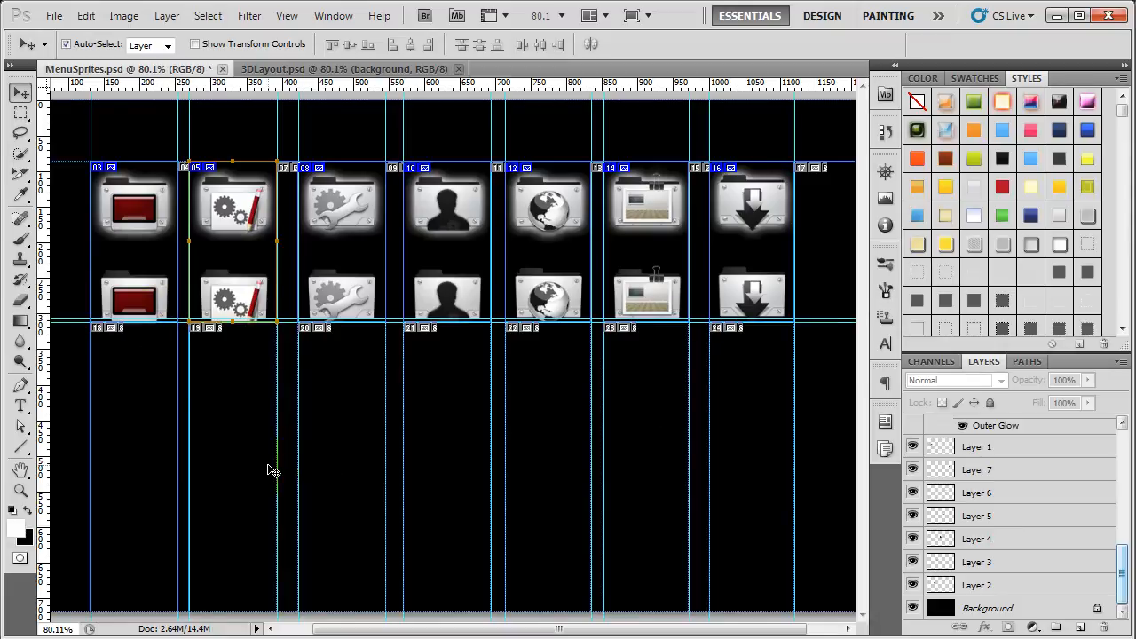
pyautogui.moveTo(234, 442)
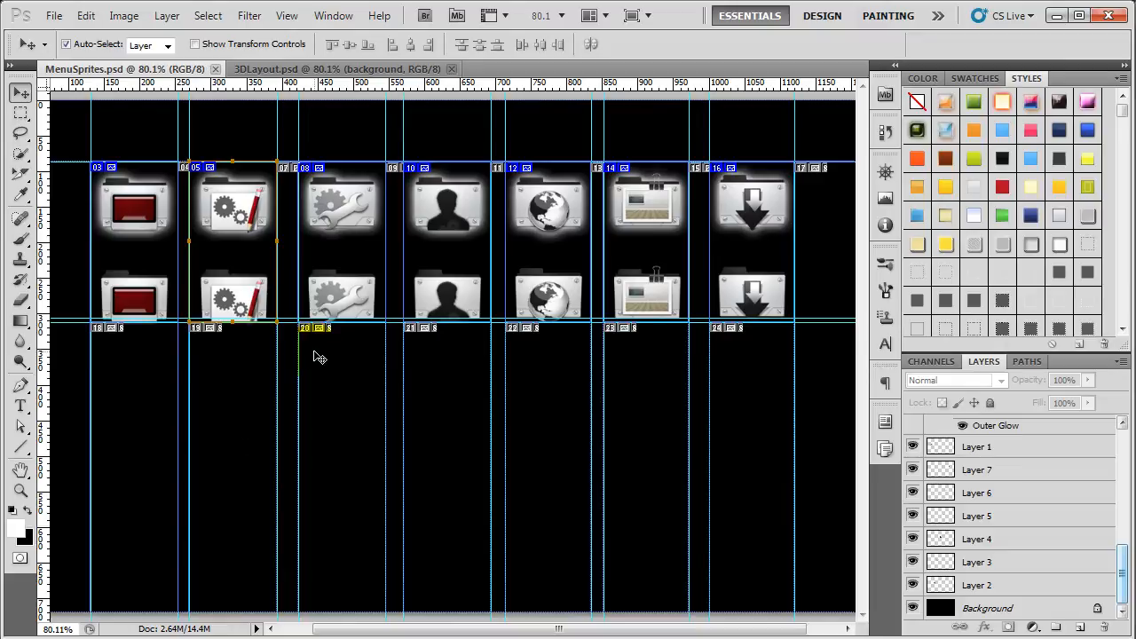
# Step: Create a new 1280×720 pixel, 72 ppi document named Untitled-1
pyautogui.click(55, 16)
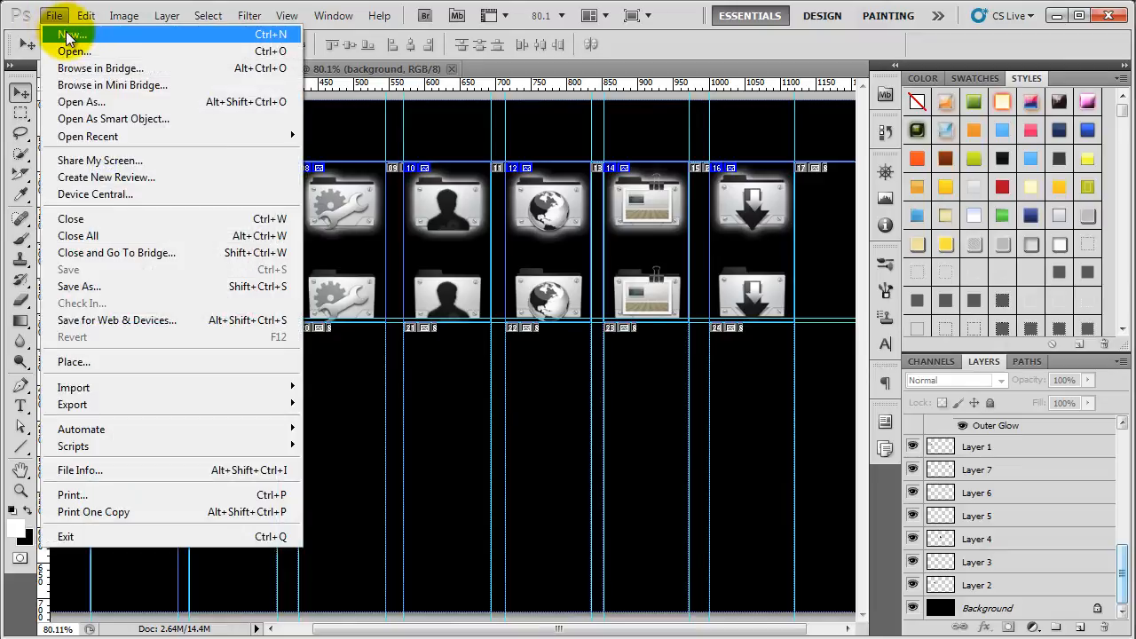
pyautogui.click(69, 34)
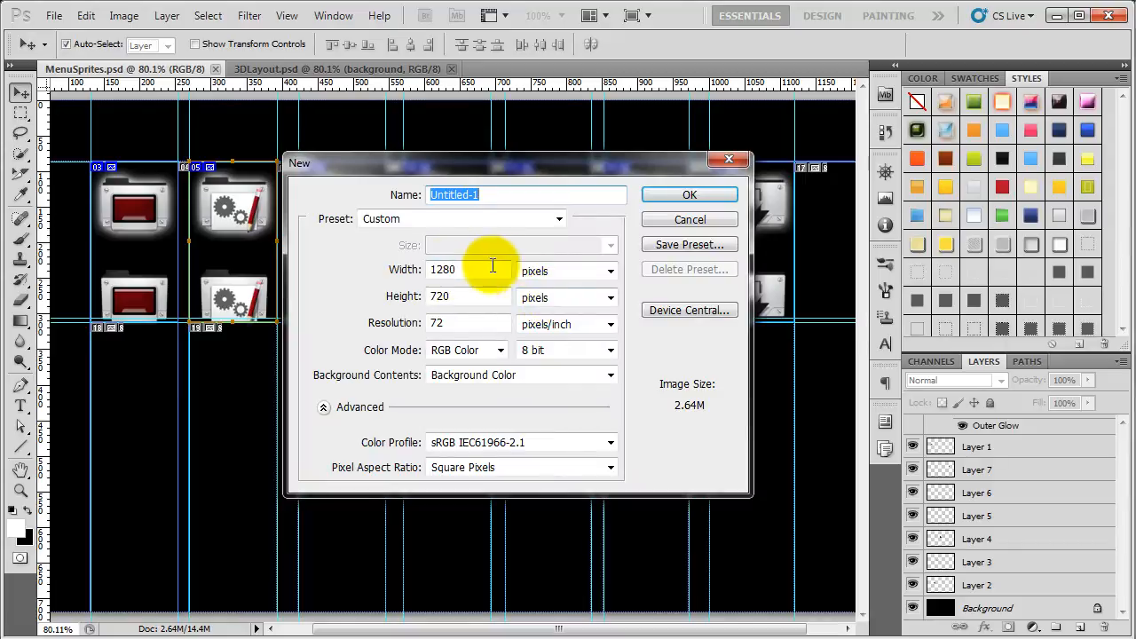
pyautogui.click(458, 296)
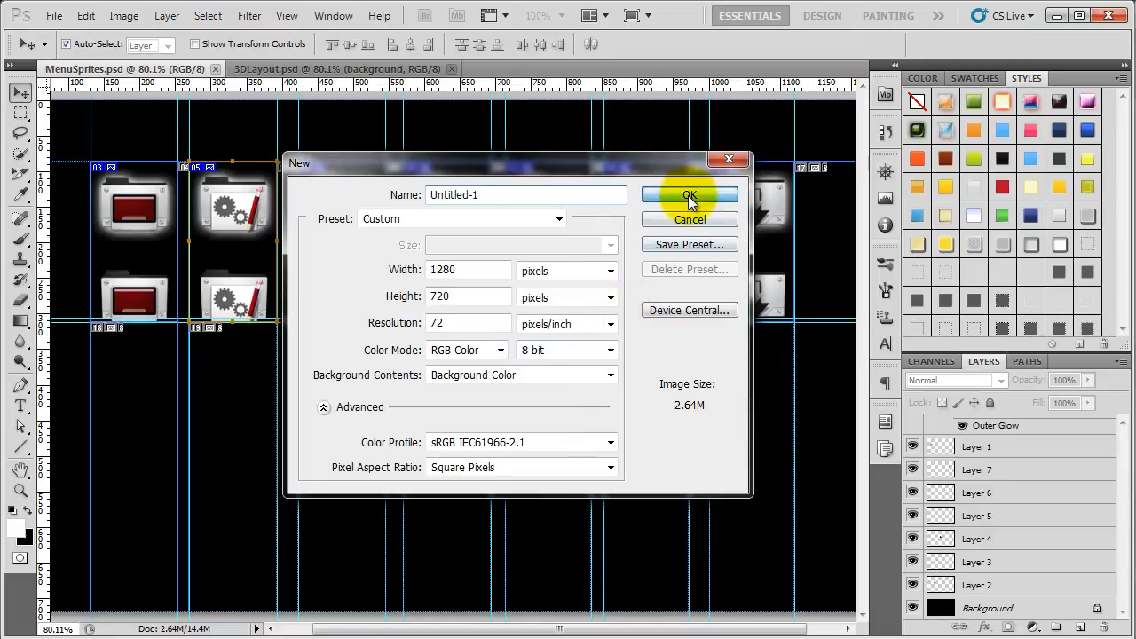
pyautogui.click(689, 195)
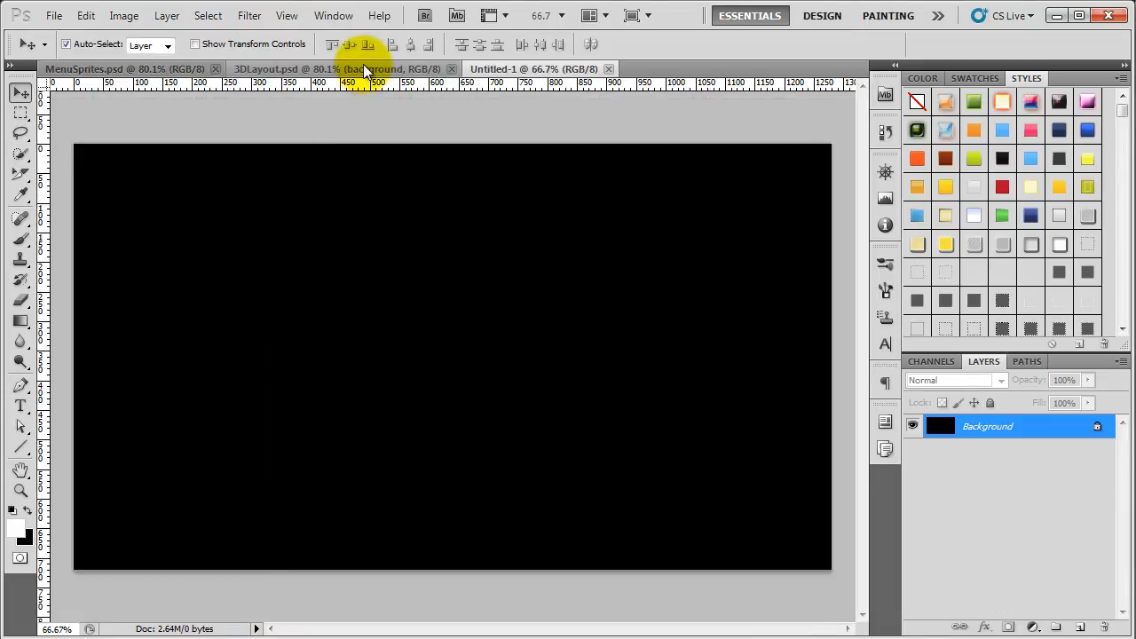
# Step: In 3DLayout.psd, hide the Home label and nav hover bubble, and disable Layer 1's glow
pyautogui.click(315, 68)
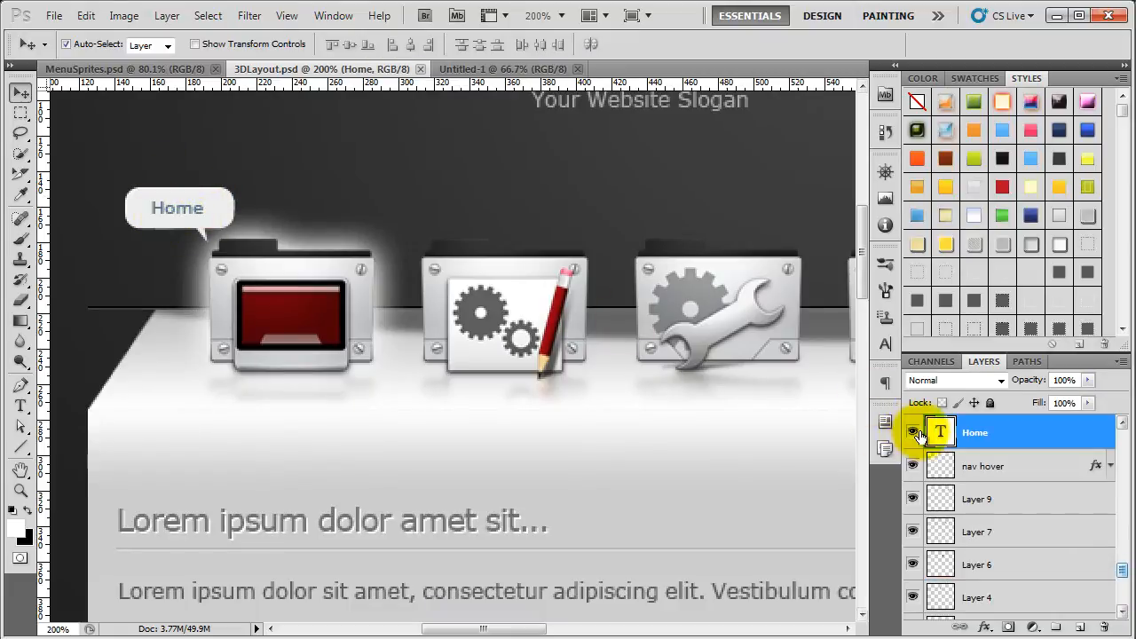
pyautogui.click(913, 433)
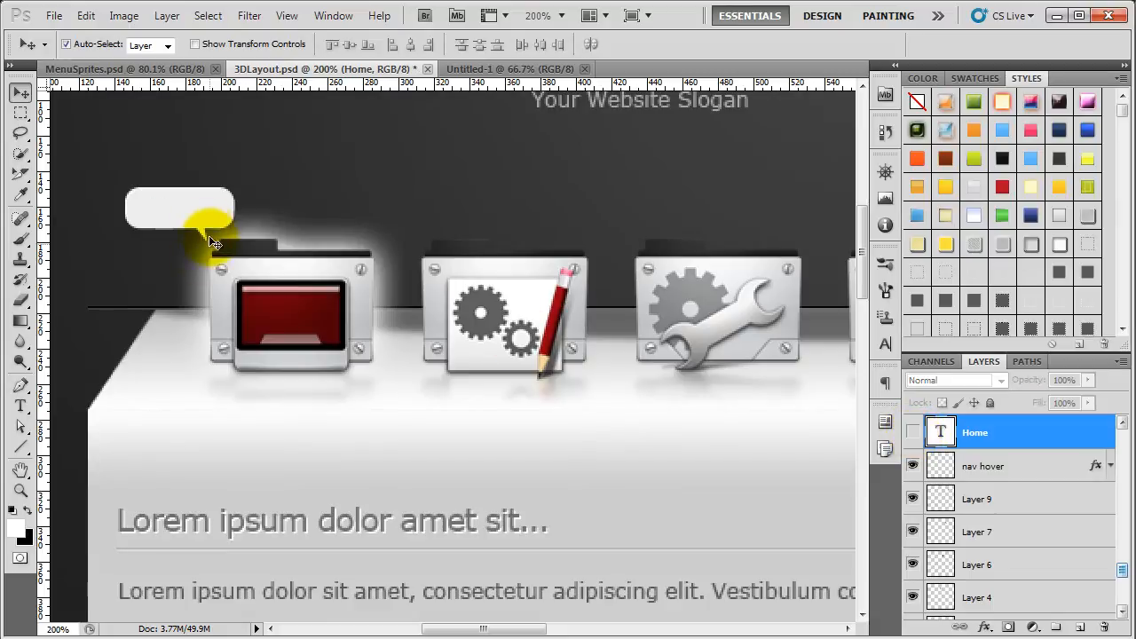
pyautogui.click(984, 466)
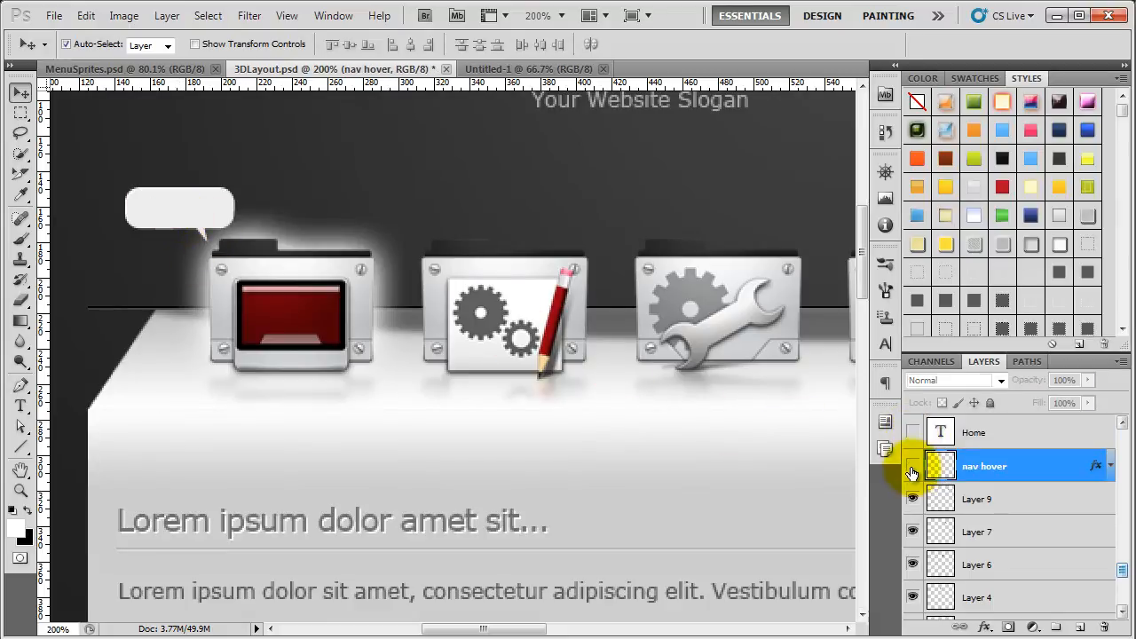
pyautogui.click(913, 466)
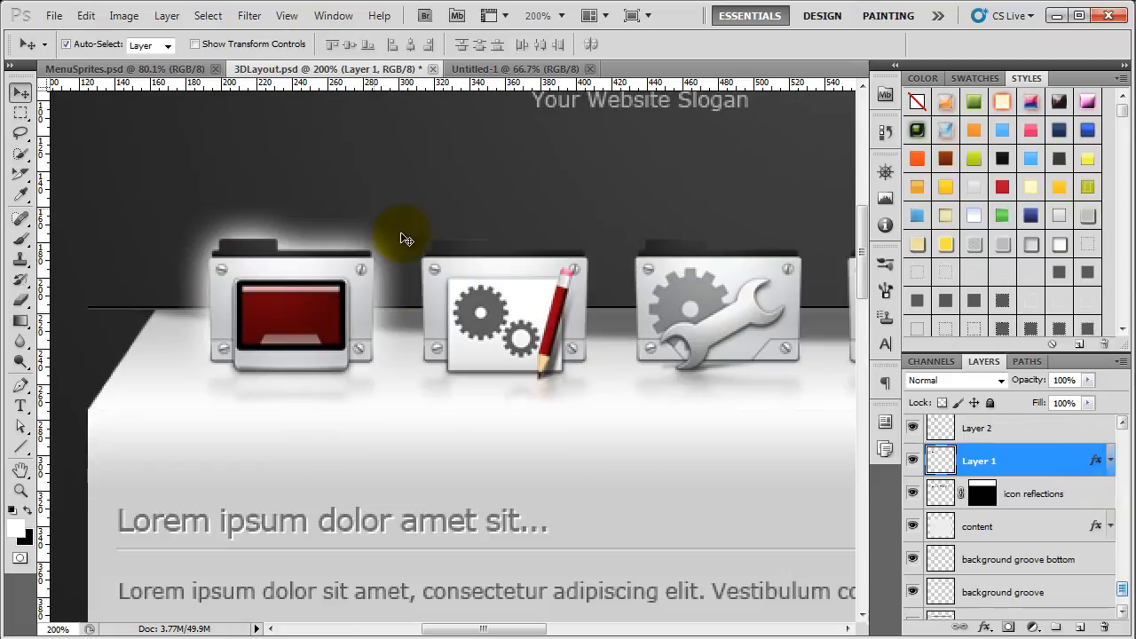
pyautogui.click(1113, 461)
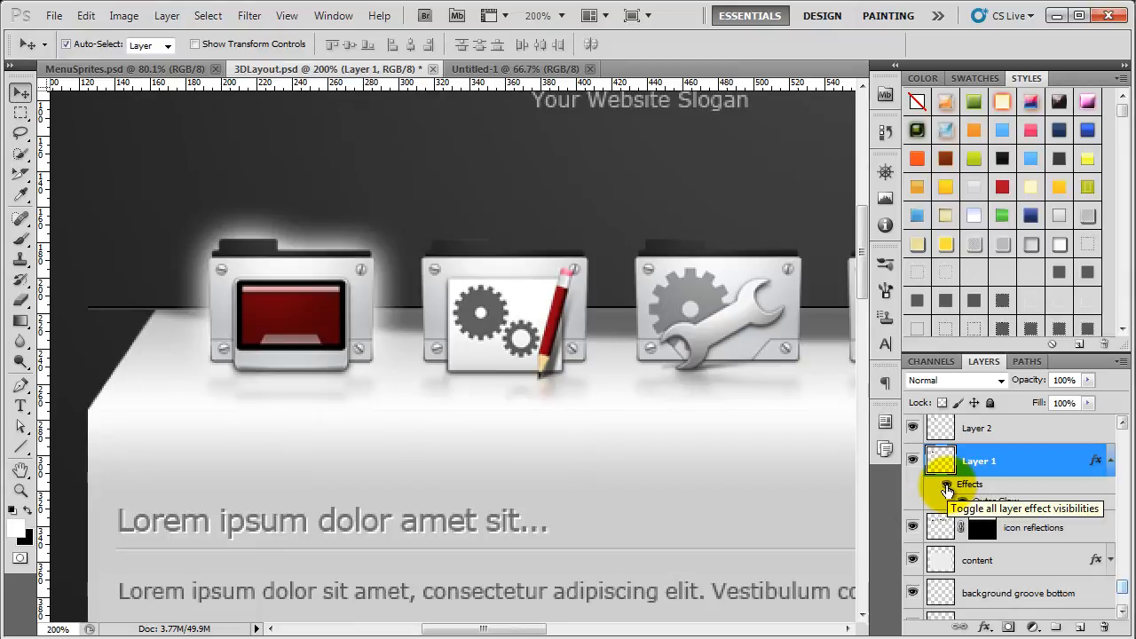
pyautogui.click(948, 488)
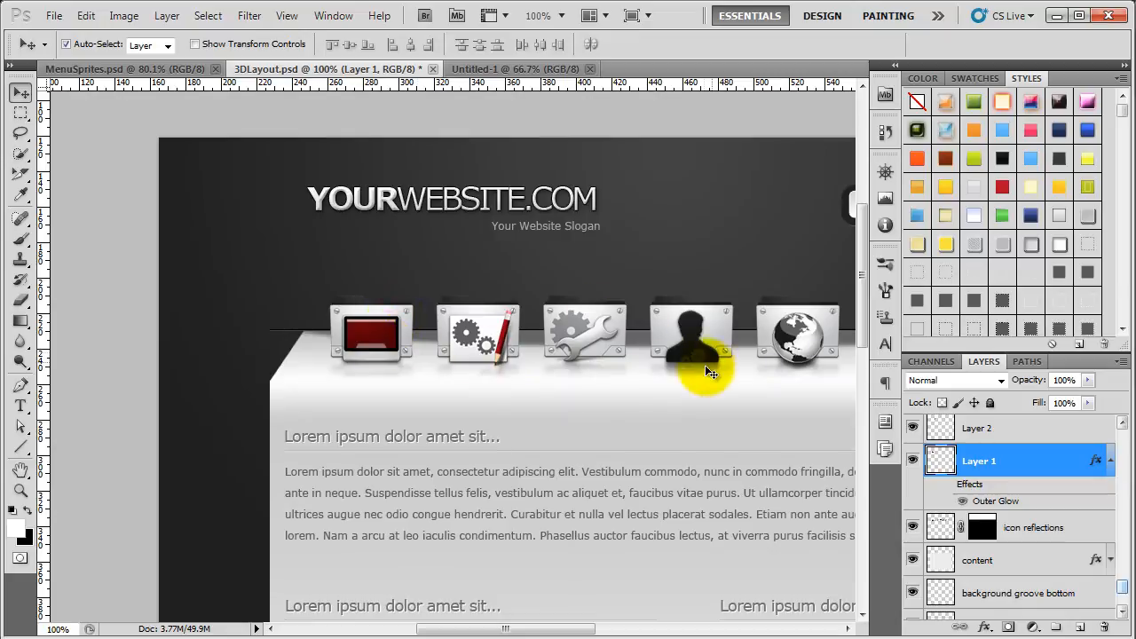
pyautogui.moveTo(633, 382)
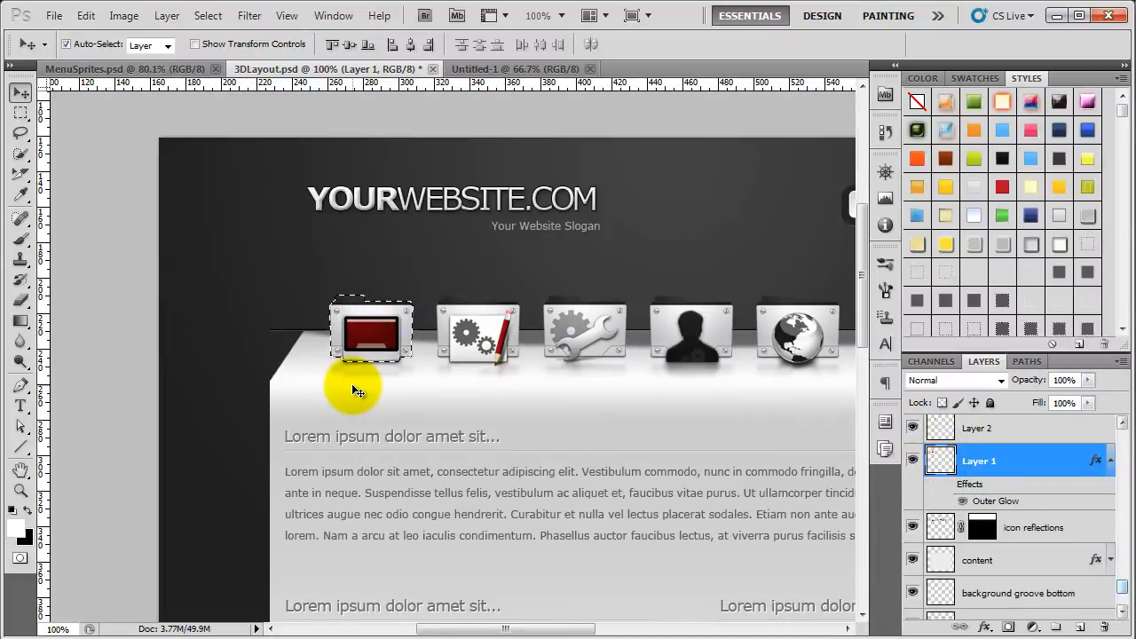
# Step: Copy the icon layers, including gear-and-pencil and download arrow, into Untitled-1
pyautogui.click(86, 15)
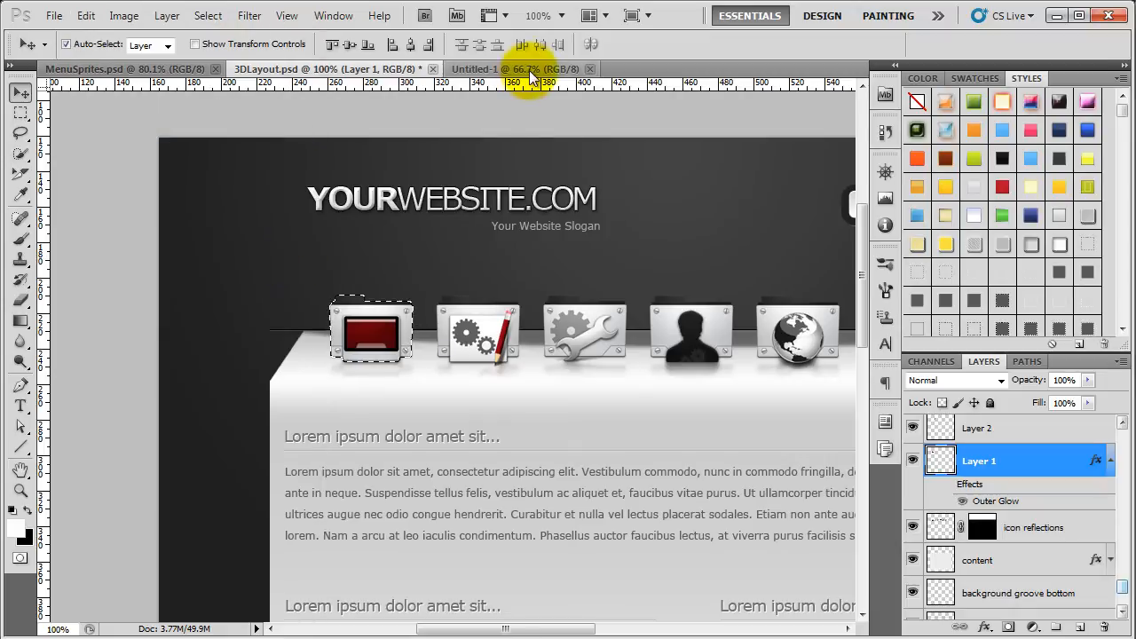
pyautogui.click(514, 69)
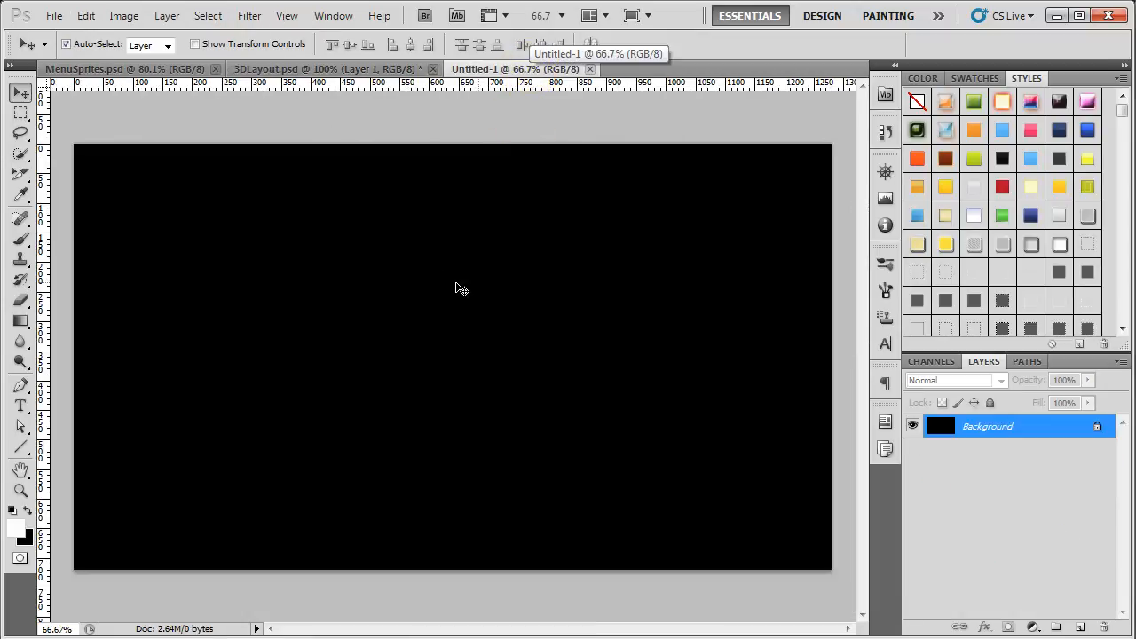
pyautogui.moveTo(303, 246)
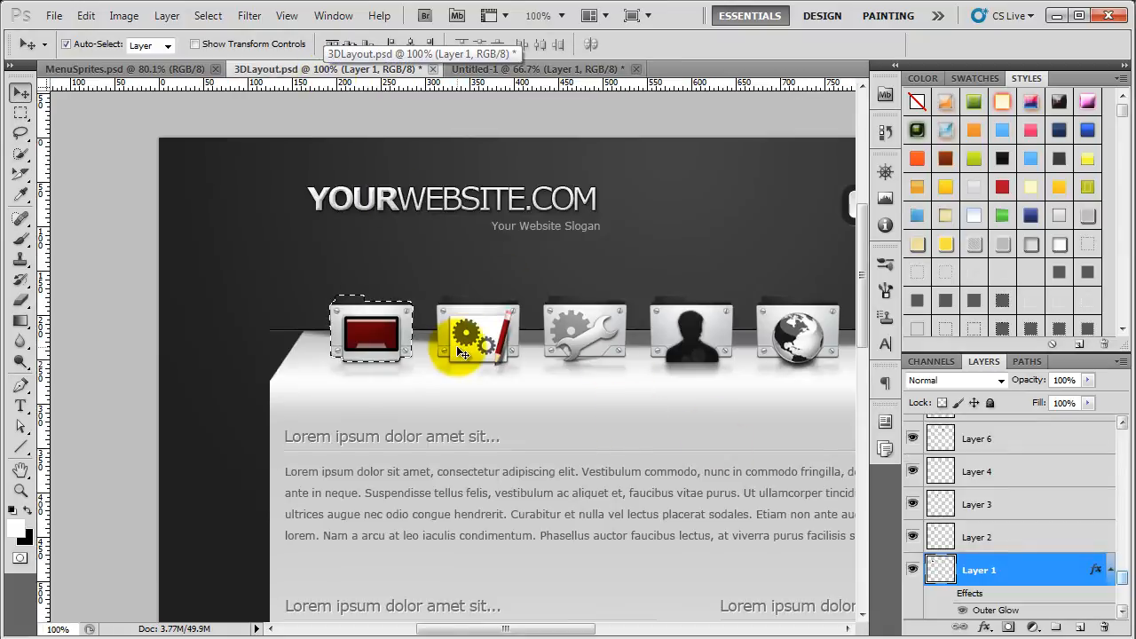
pyautogui.moveTo(353, 339)
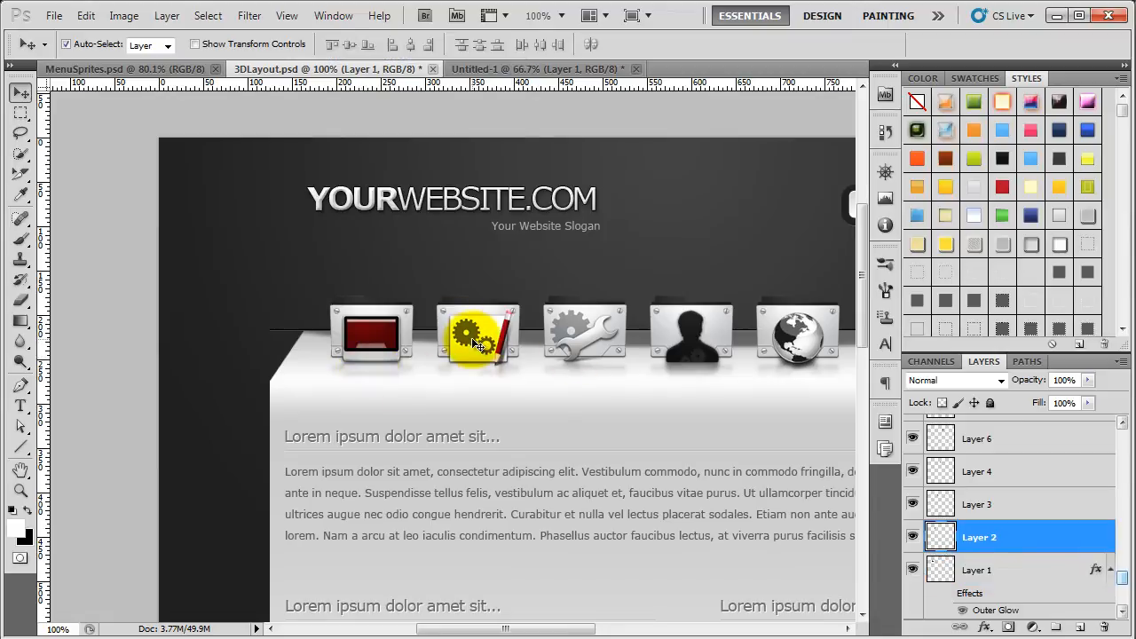
pyautogui.click(937, 537)
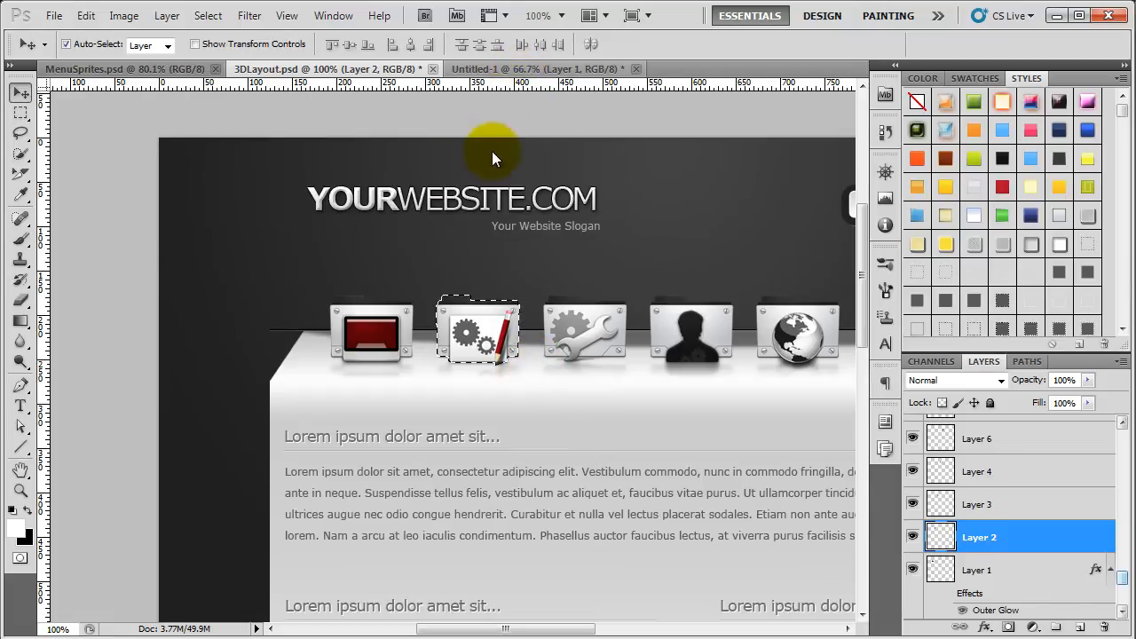
pyautogui.click(533, 68)
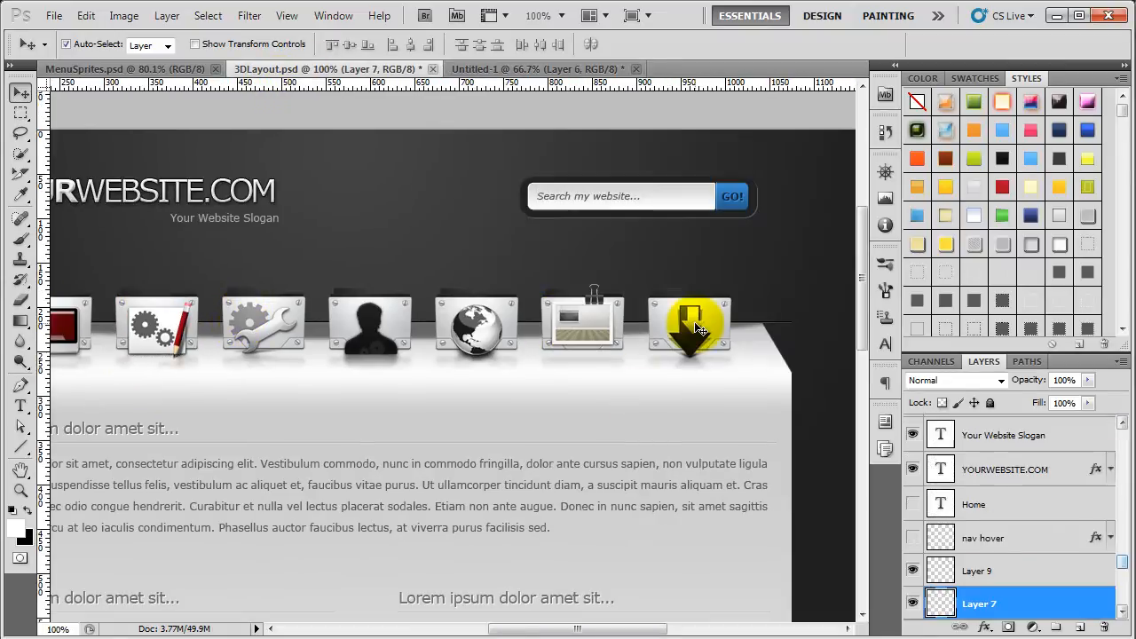
pyautogui.click(995, 571)
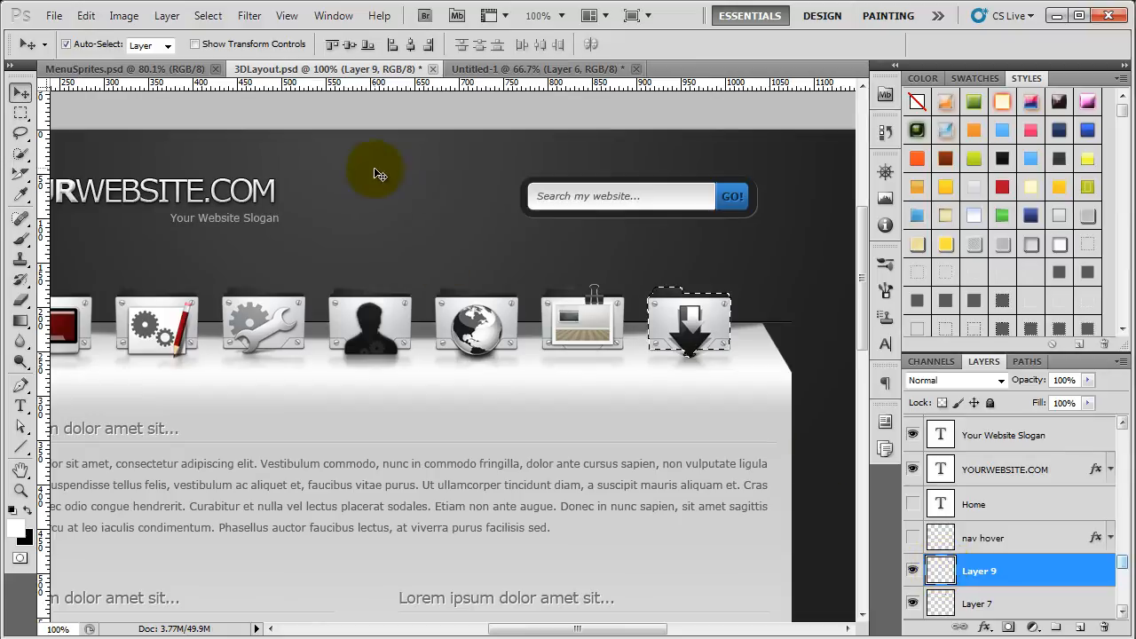
pyautogui.click(533, 69)
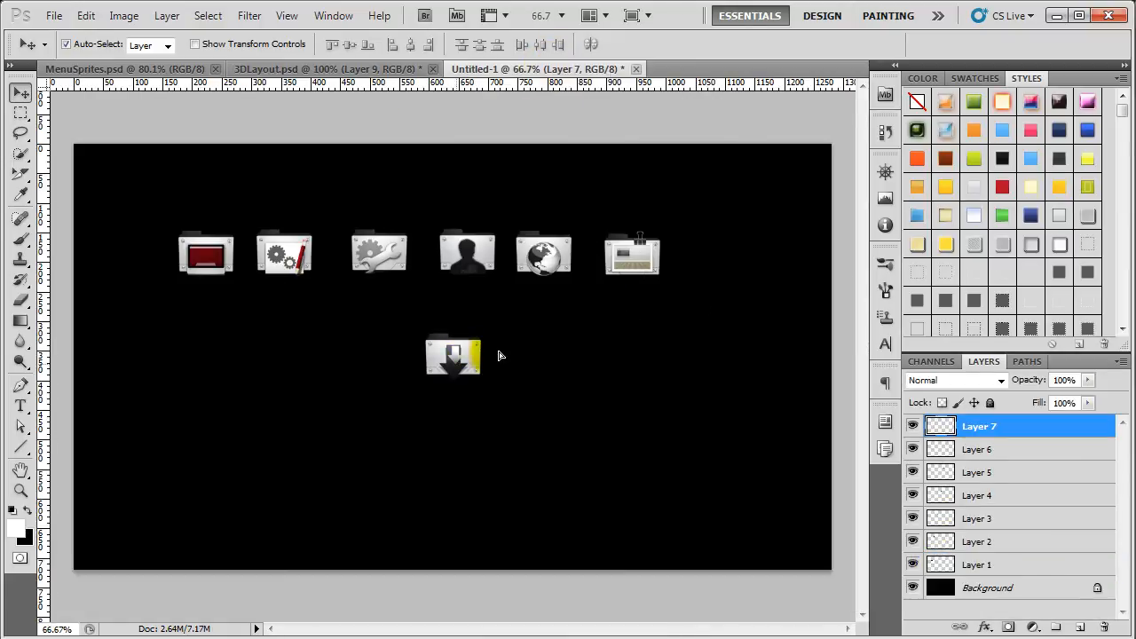
# Step: Drag the download and gear icons down onto the horizontal guide
pyautogui.moveTo(453, 355); pyautogui.dragTo(705, 253)
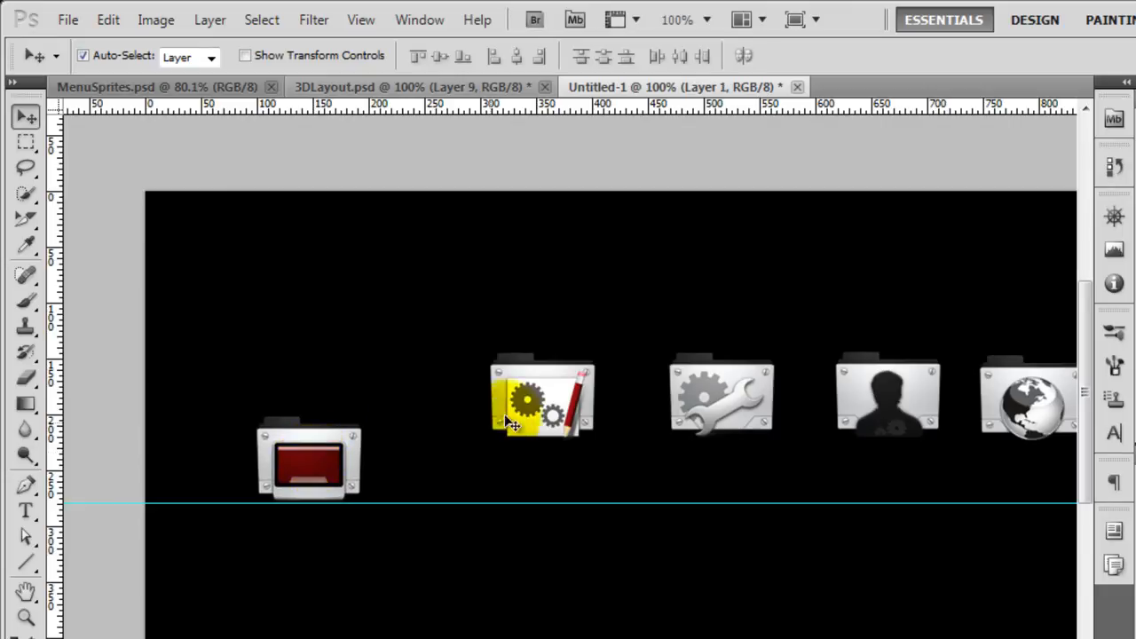
pyautogui.moveTo(542, 398); pyautogui.dragTo(470, 462)
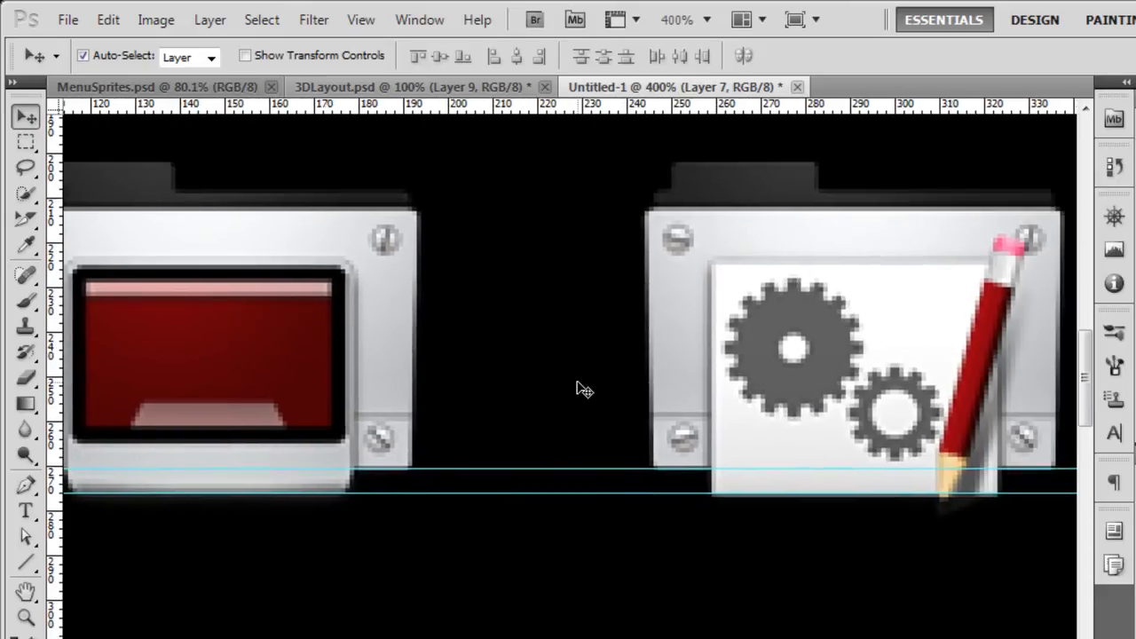
# Step: Nudge the gear, globe and clipboard icons so their bottom edges meet the guide
pyautogui.click(794, 350)
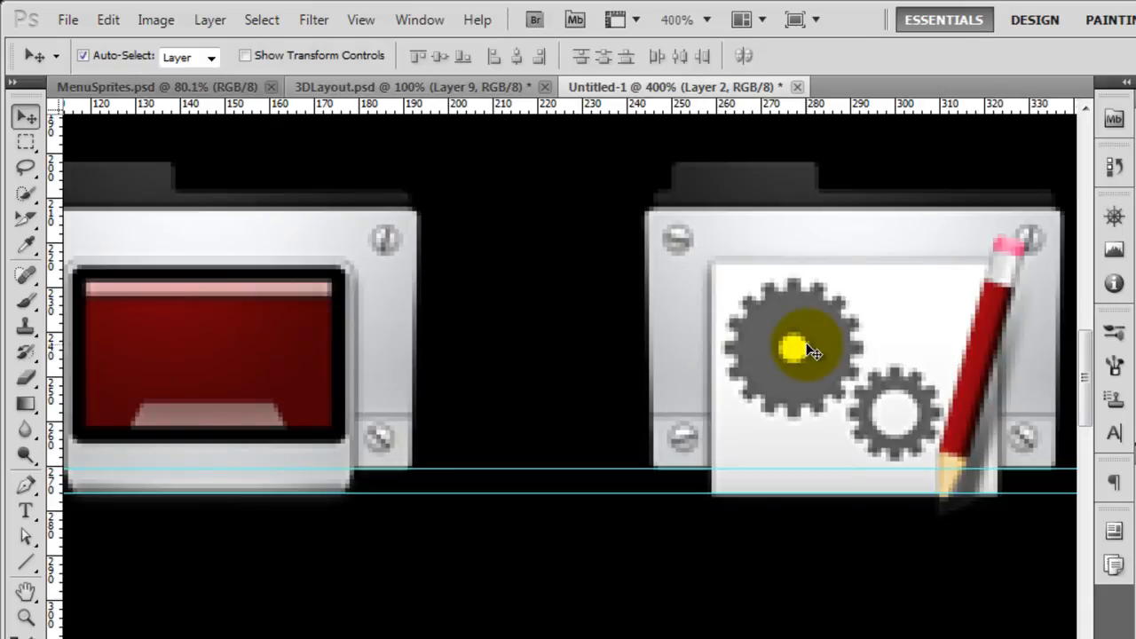
pyautogui.moveTo(794, 347); pyautogui.dragTo(830, 293)
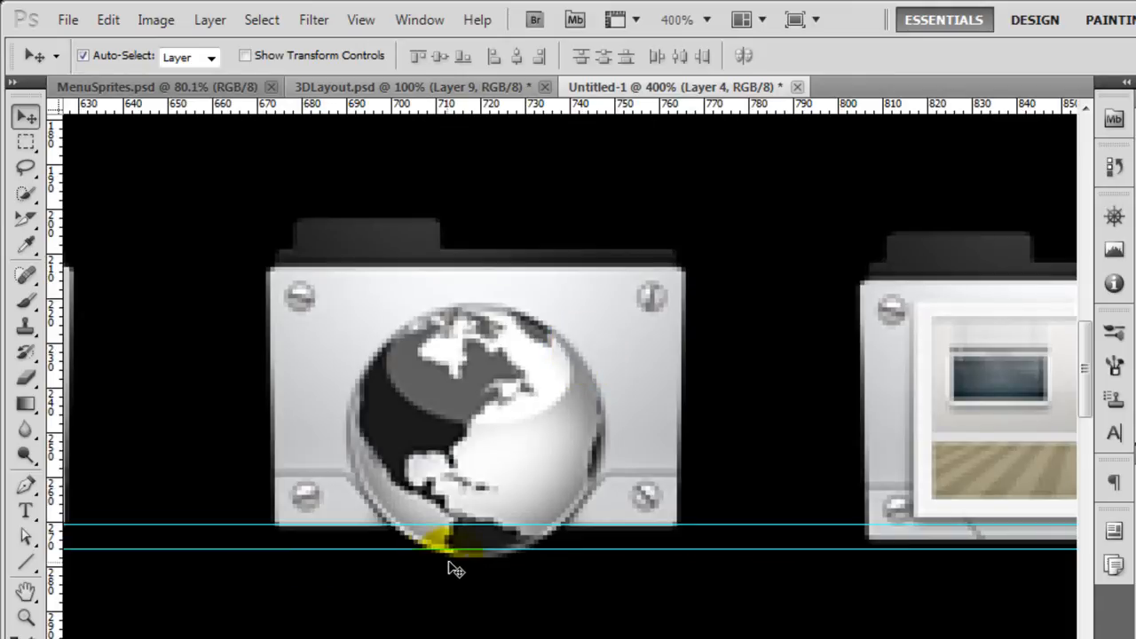
pyautogui.moveTo(439, 571)
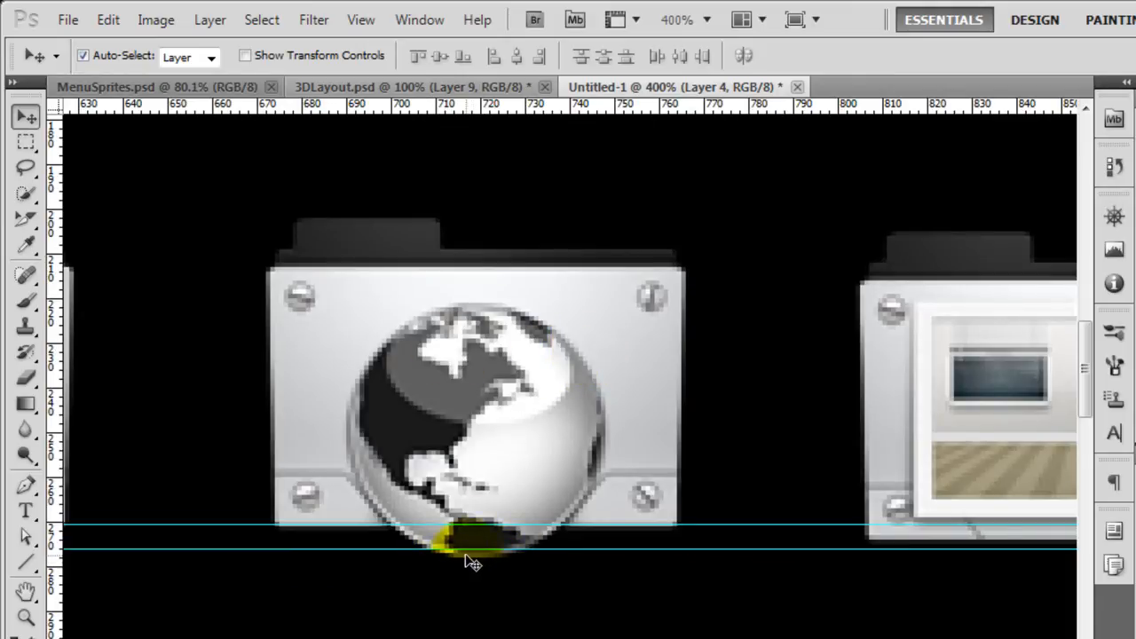
pyautogui.moveTo(471, 551); pyautogui.dragTo(484, 400)
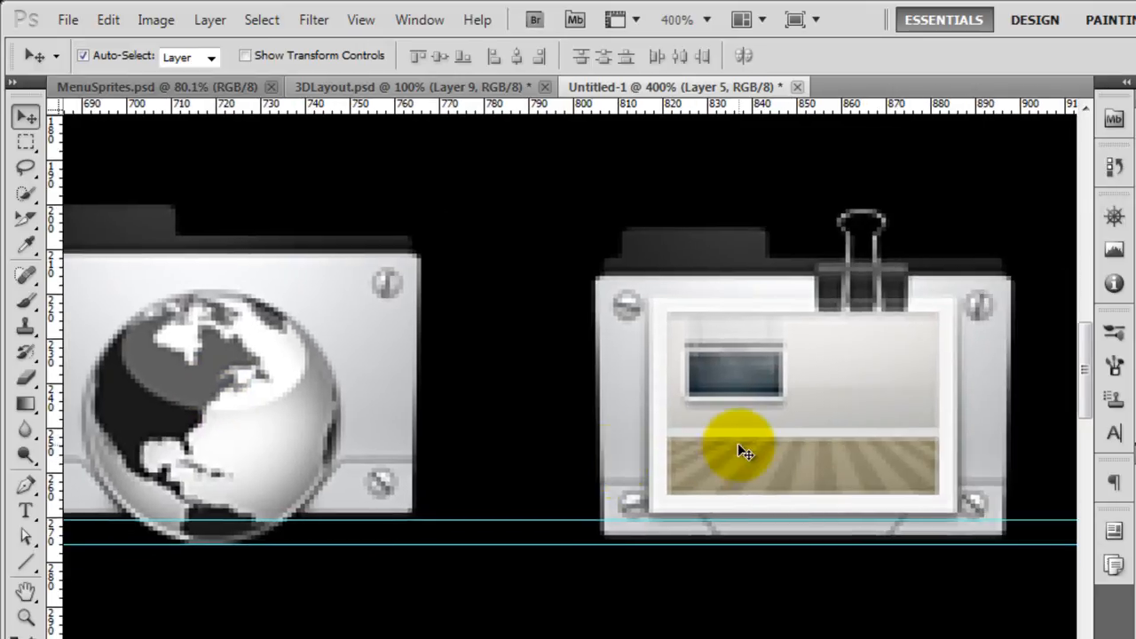
pyautogui.moveTo(741, 449); pyautogui.dragTo(639, 501)
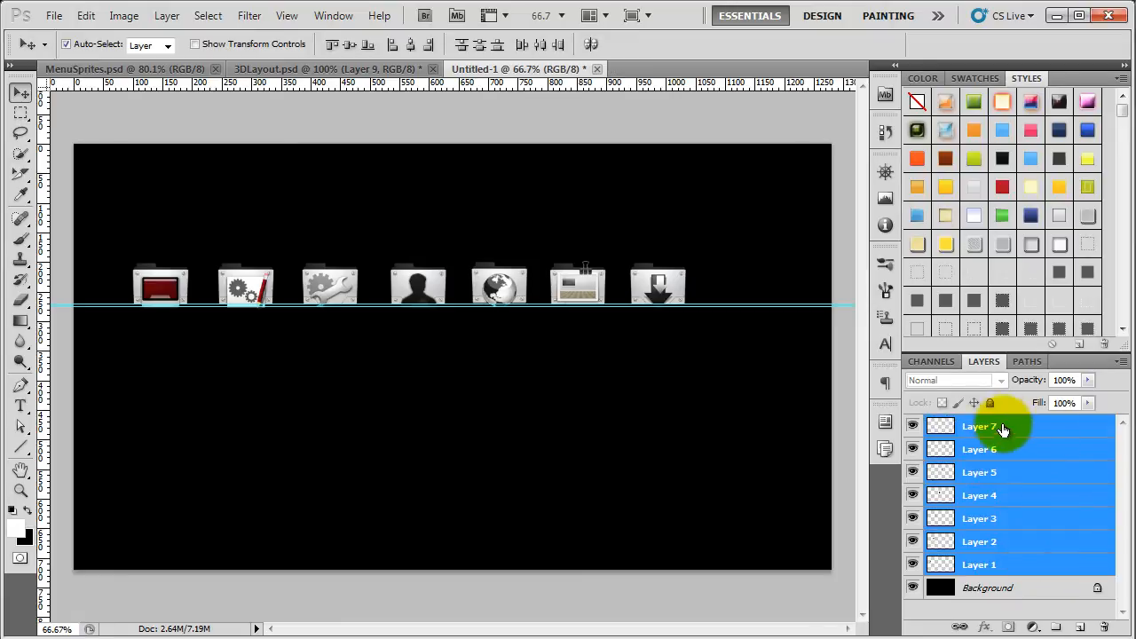
# Step: Select all seven icon layers, Layer 1 through Layer 7, and duplicate them
pyautogui.click(995, 428)
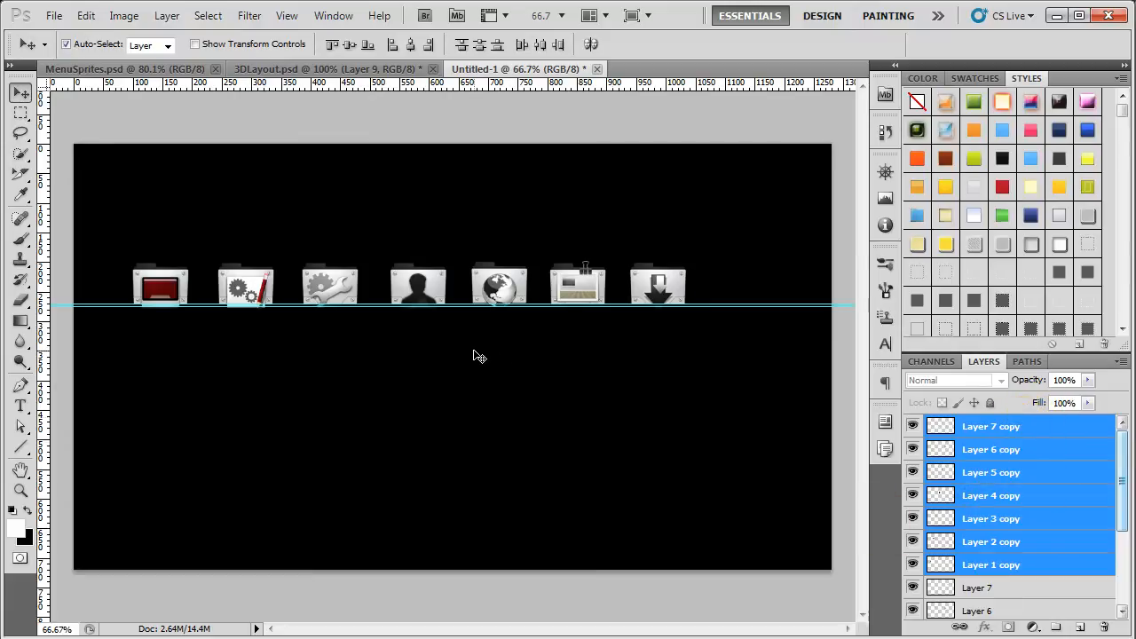
pyautogui.moveTo(494, 358)
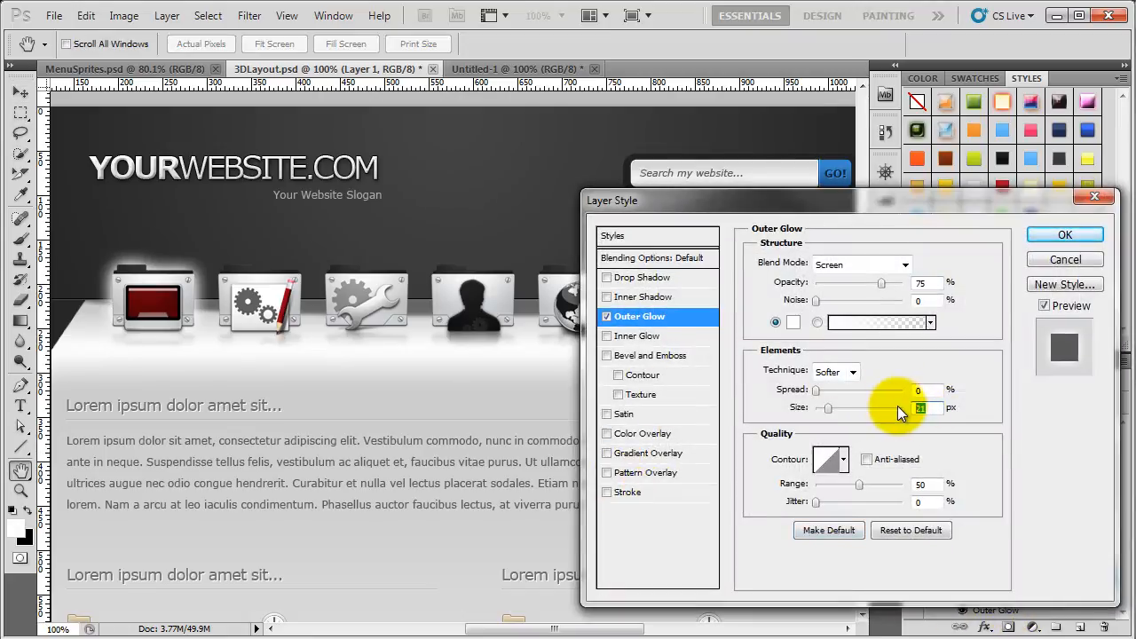
pyautogui.moveTo(902, 413)
pyautogui.write('15')
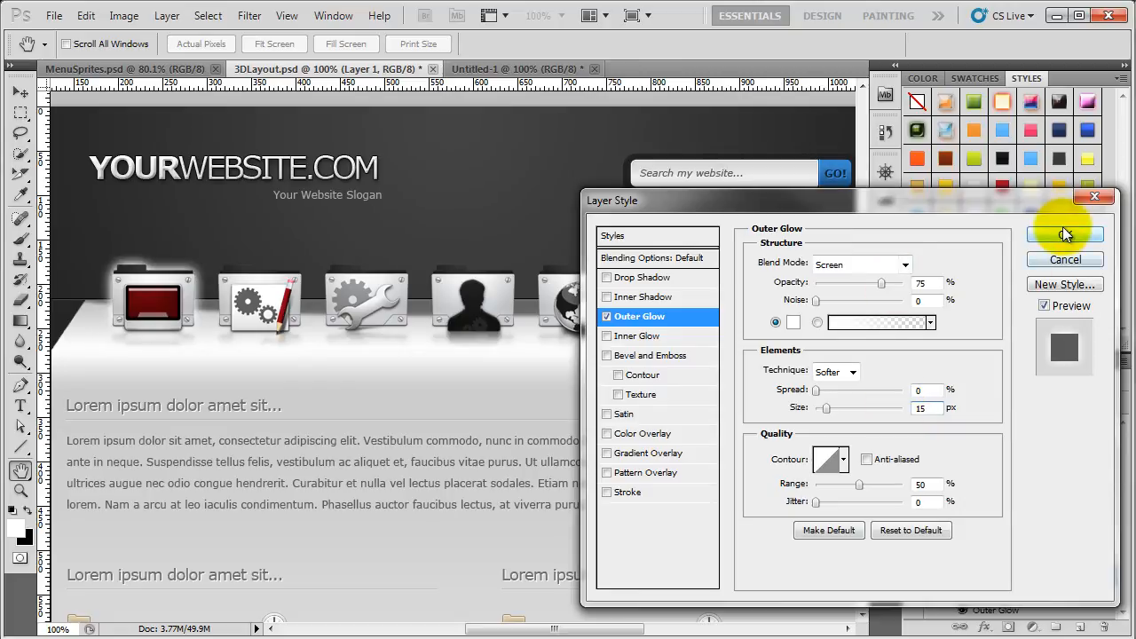
# Step: Confirm the icon's white 15 px Outer Glow settings in 3DLayout
pyautogui.click(1064, 233)
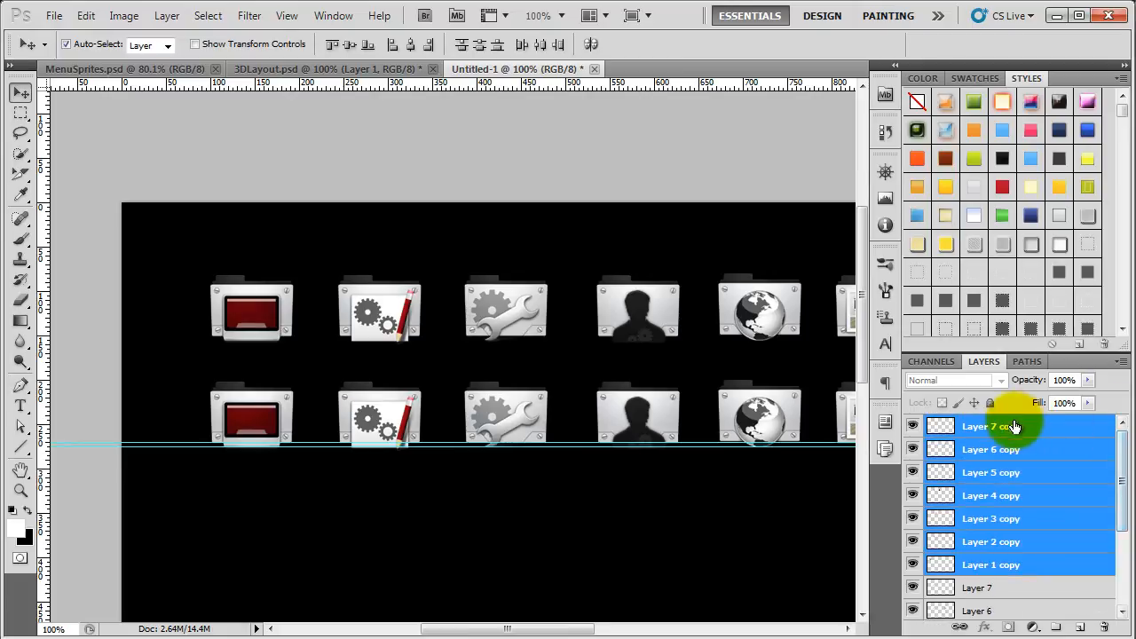
# Step: Paste the copied outer glow layer style onto the selected icon copy layers
pyautogui.click(1004, 427)
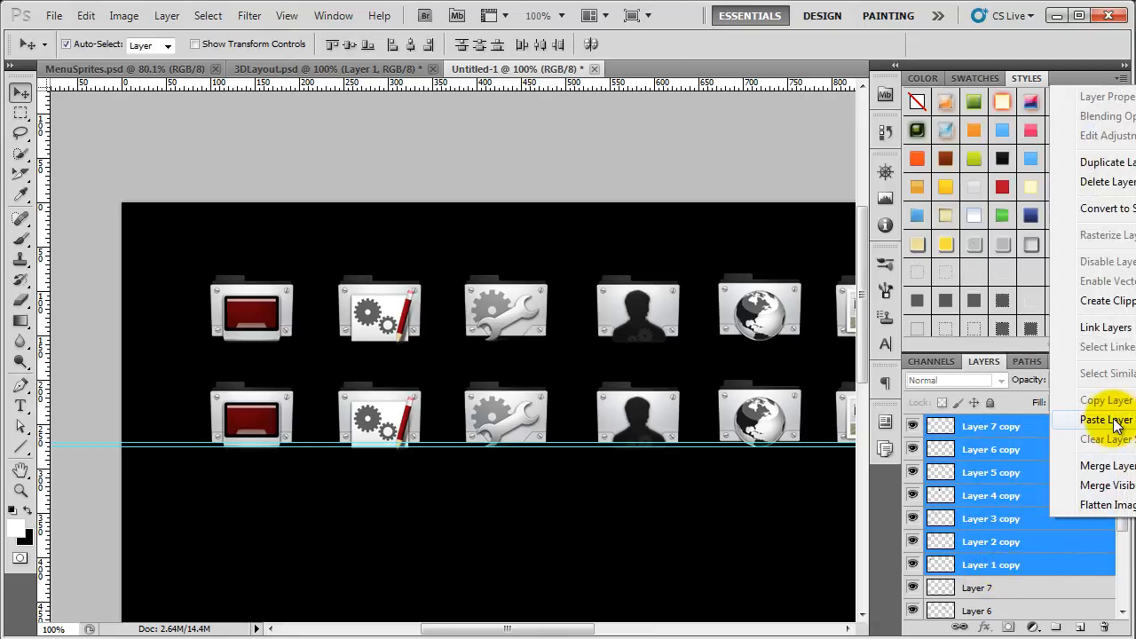
pyautogui.click(1092, 417)
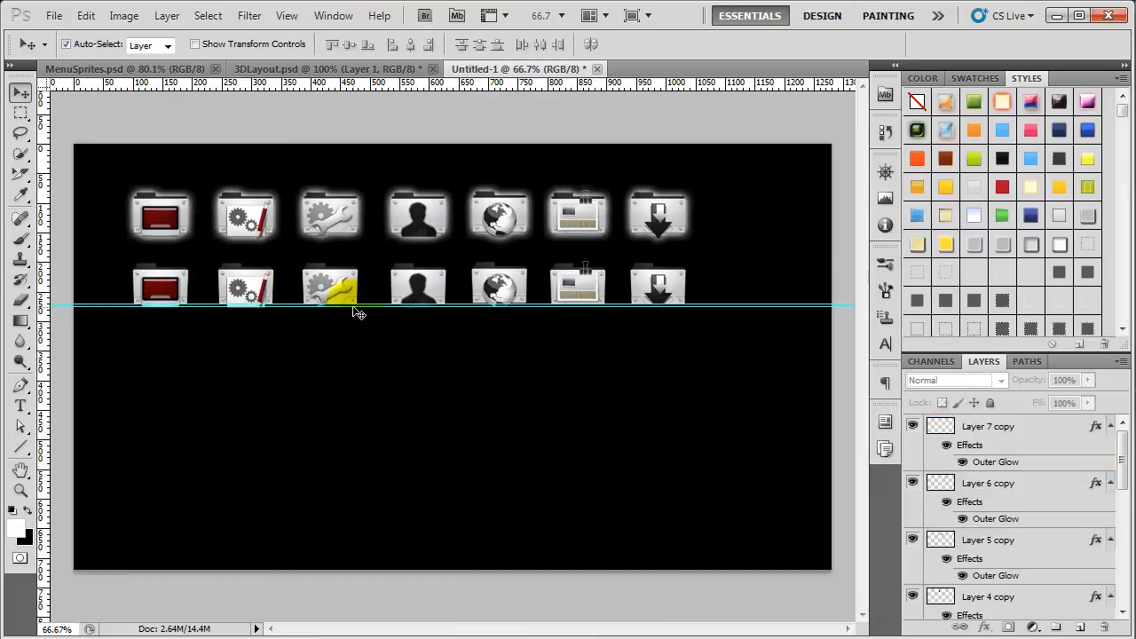
pyautogui.click(659, 215)
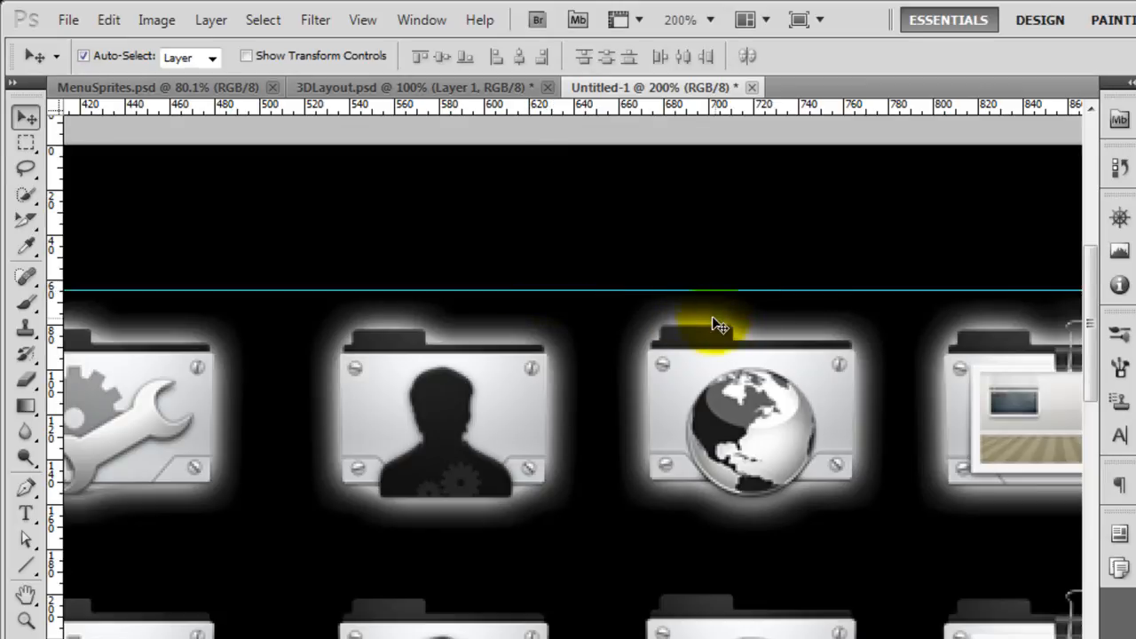
pyautogui.moveTo(285, 487)
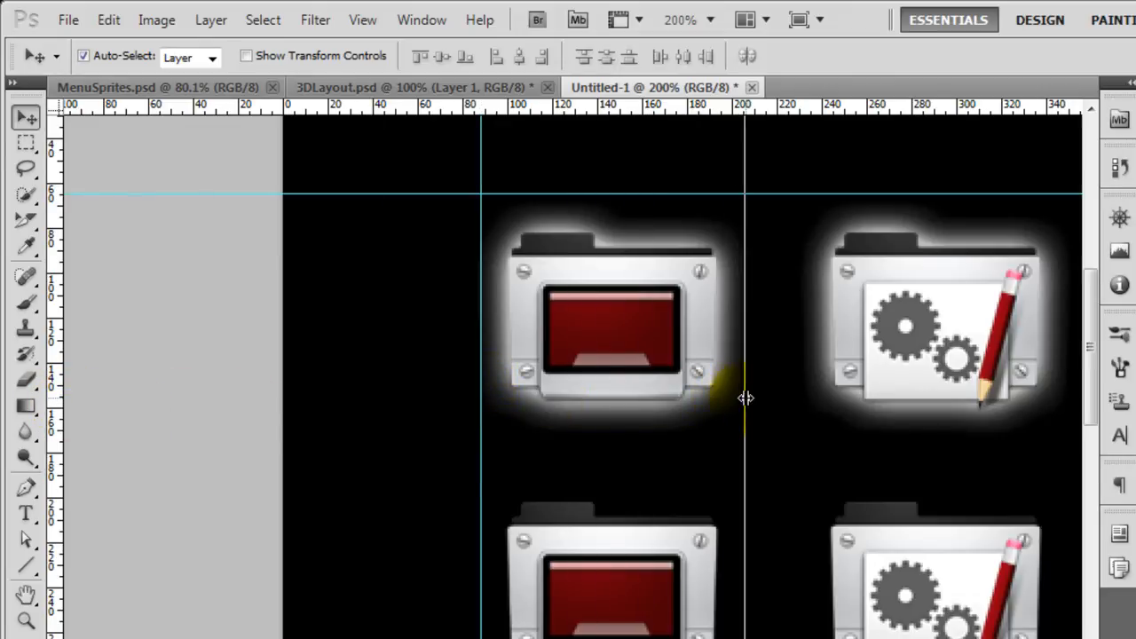
pyautogui.moveTo(591, 216)
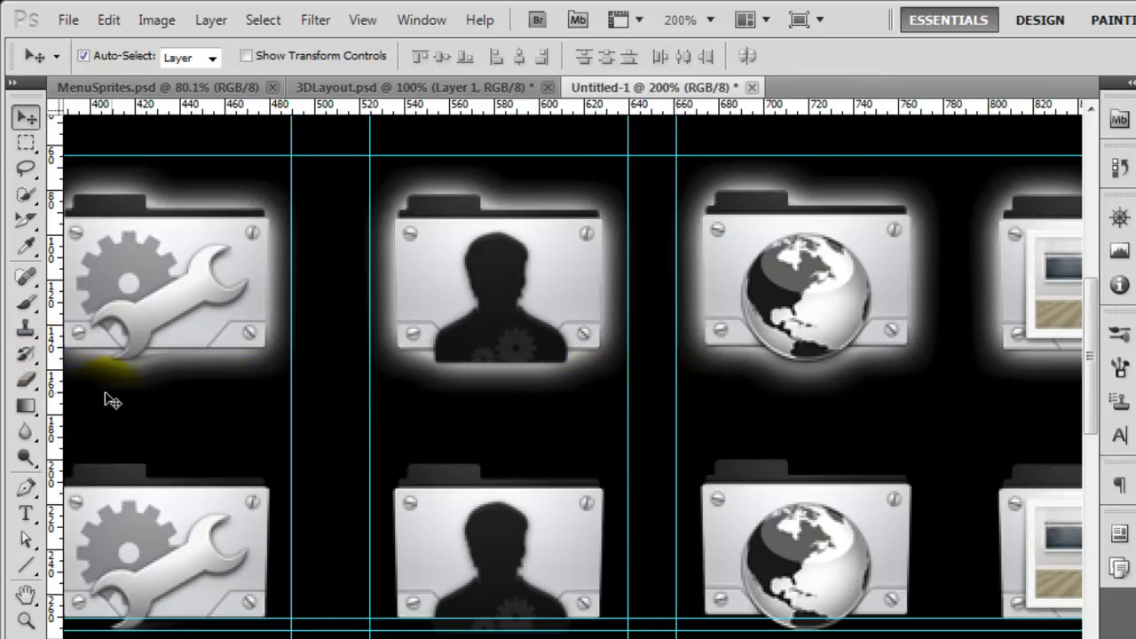
pyautogui.moveTo(920, 383)
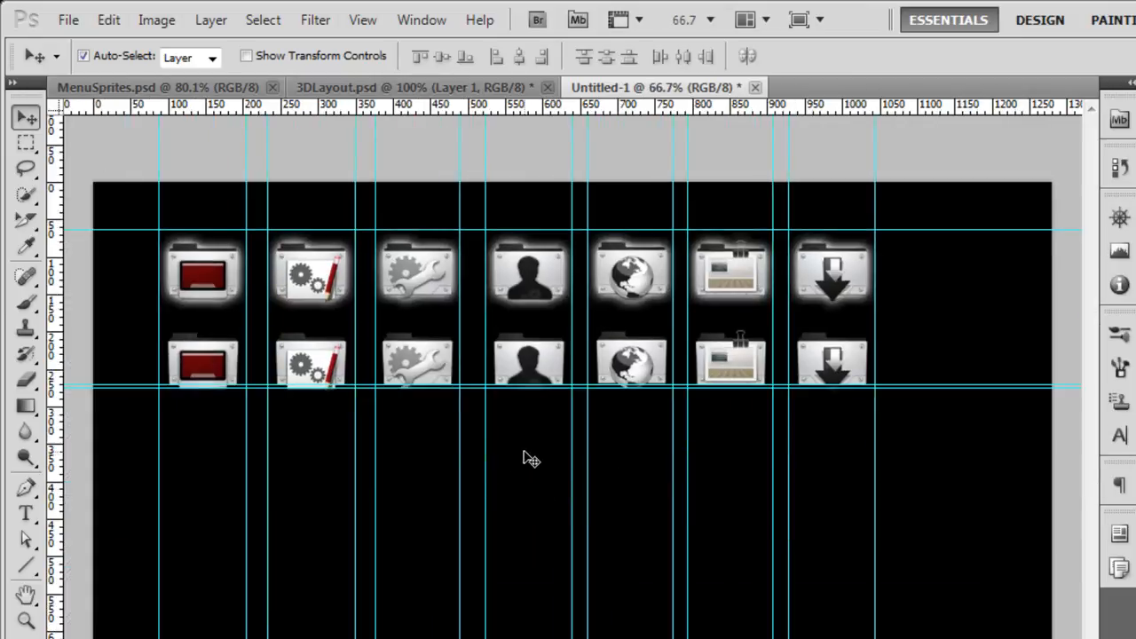
pyautogui.moveTo(193, 117)
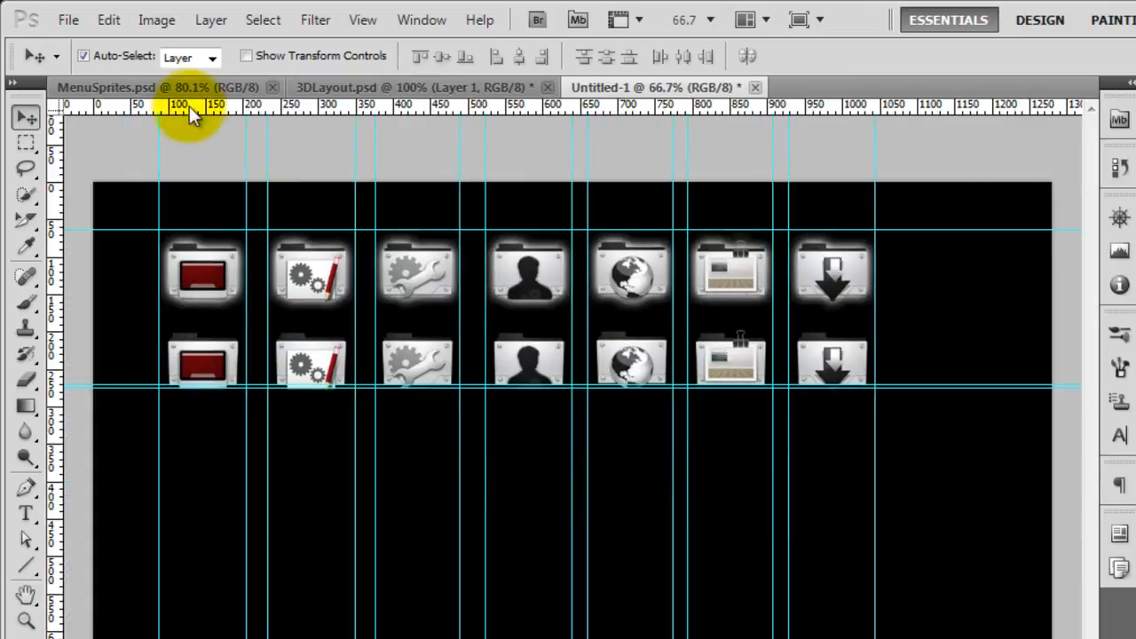
# Step: Switch to MenuSprites and choose the Slice Select Tool from the Crop flyout
pyautogui.click(133, 85)
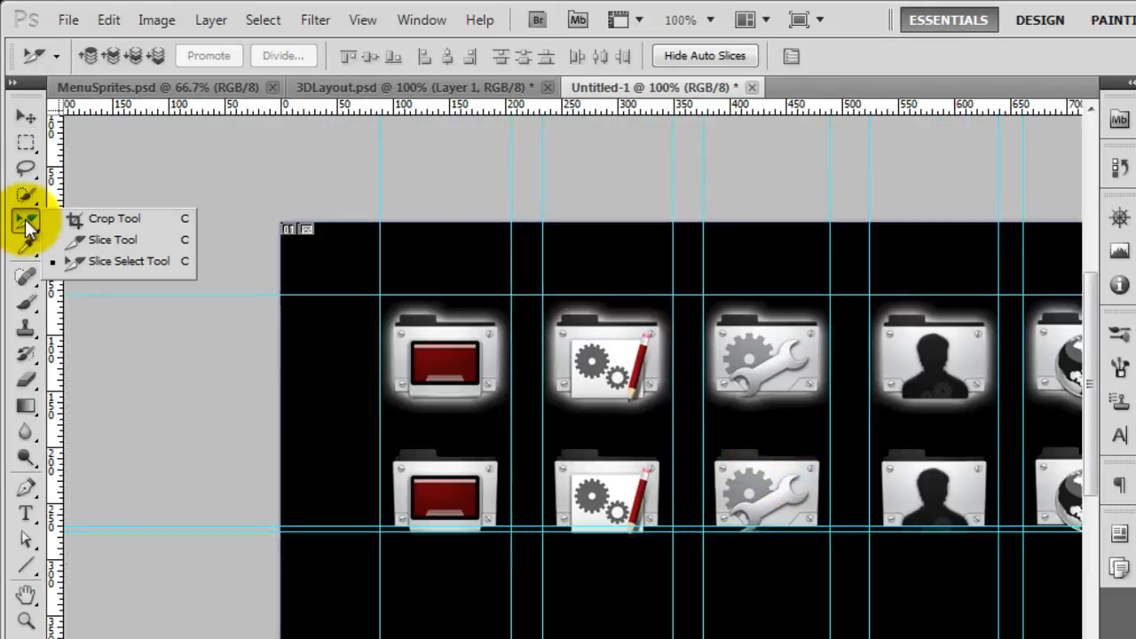
pyautogui.click(111, 239)
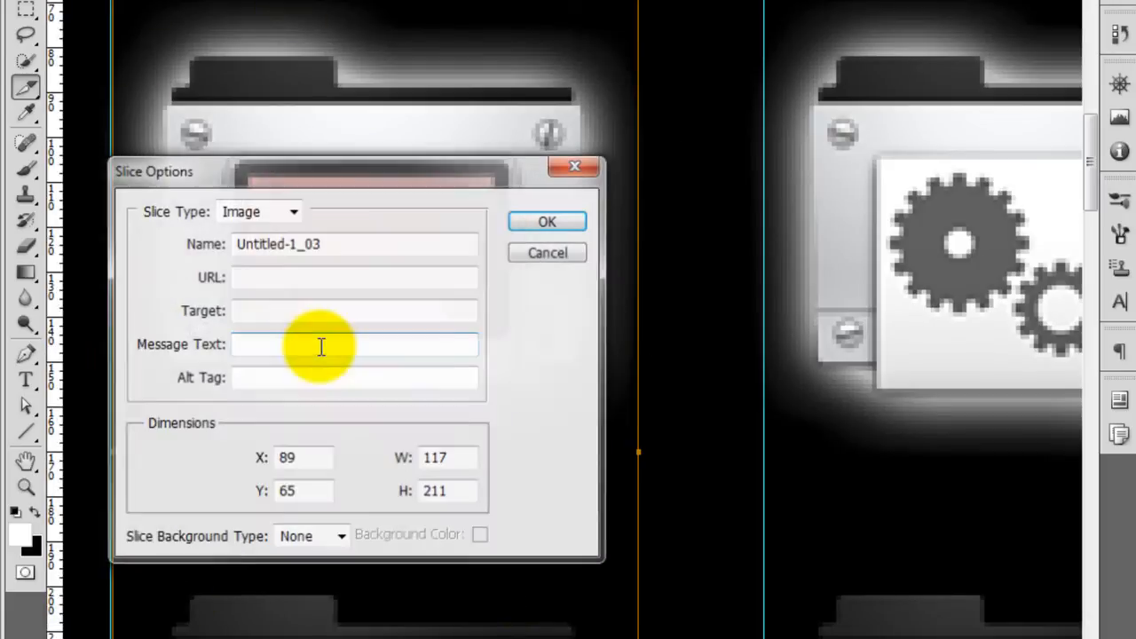
# Step: Name the first two top-row slices navLink and navLink2, then begin typing navLink for the next
pyautogui.click(355, 243)
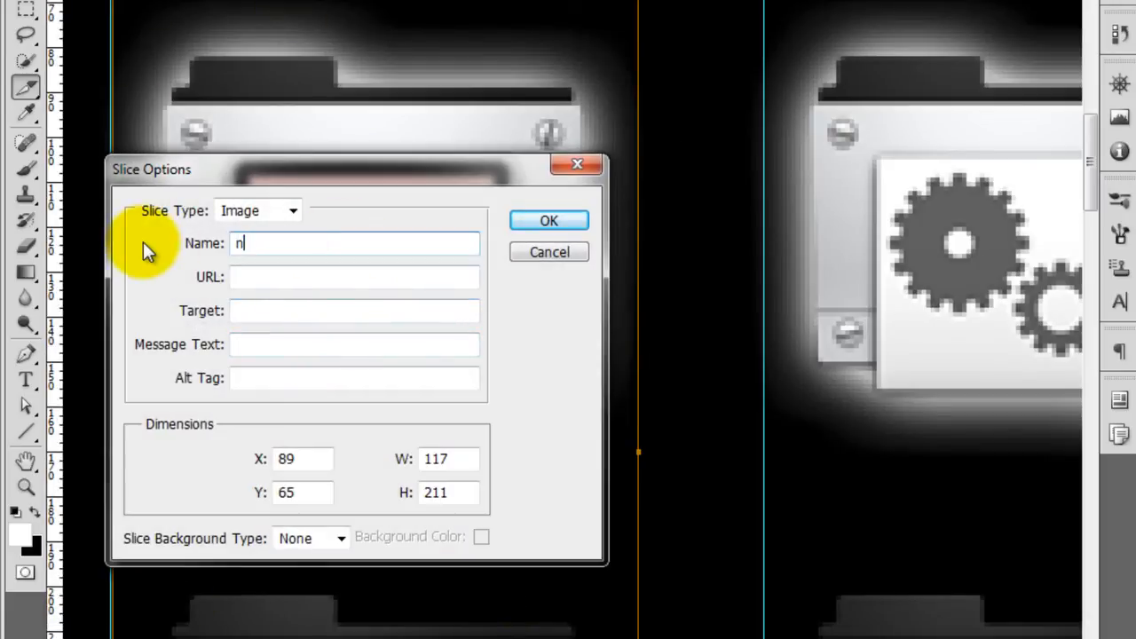
pyautogui.write('avLink')
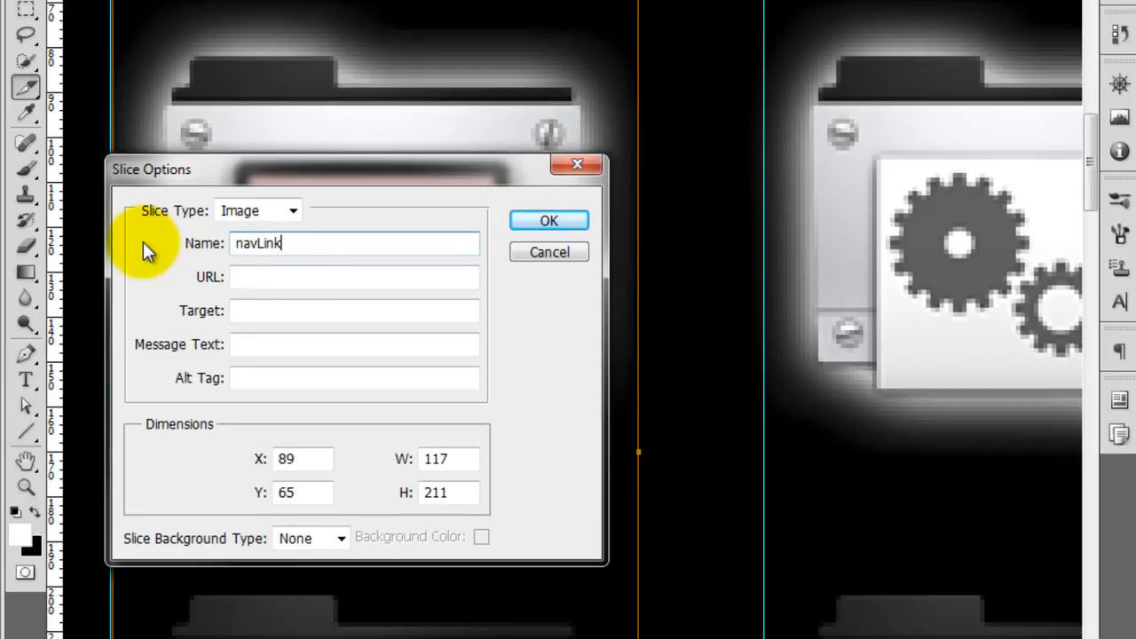
pyautogui.click(549, 220)
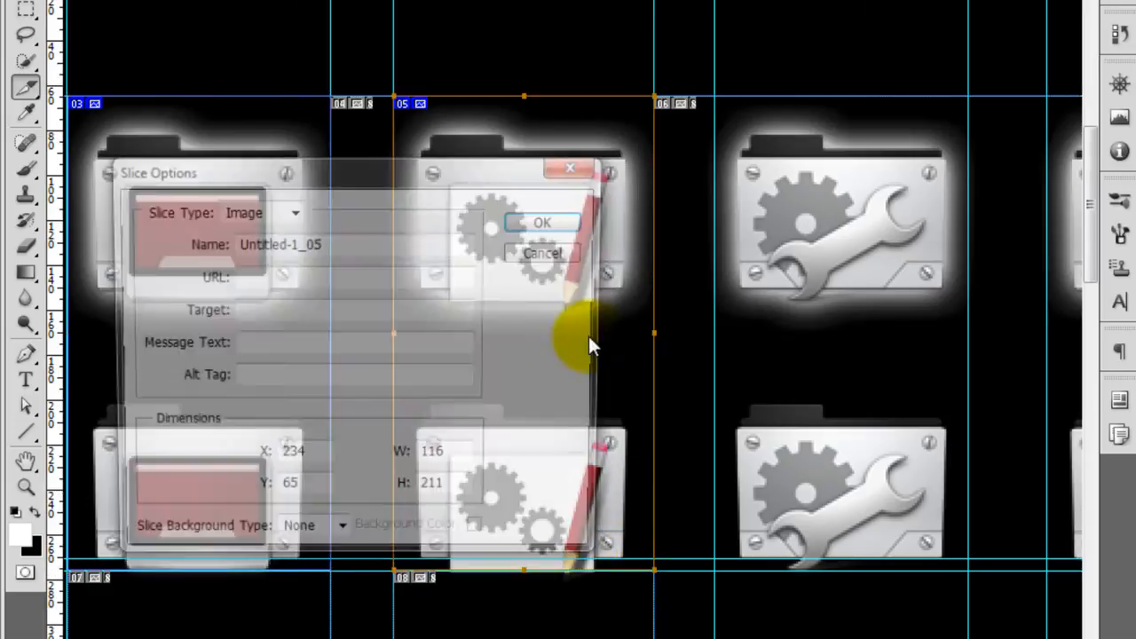
pyautogui.write('n')
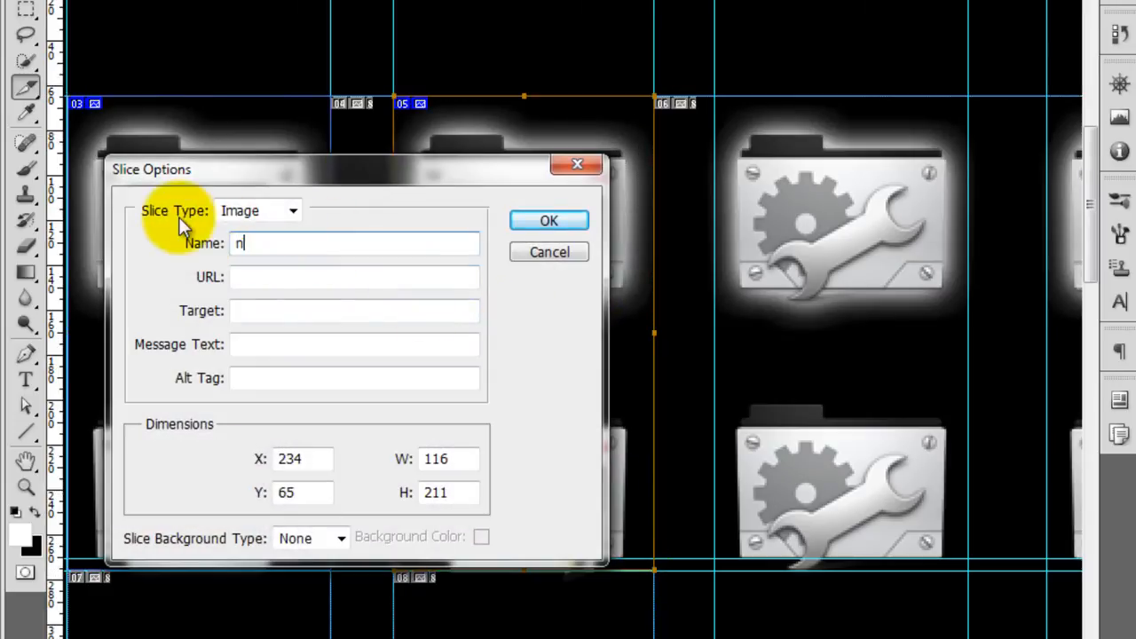
pyautogui.write('avlink2')
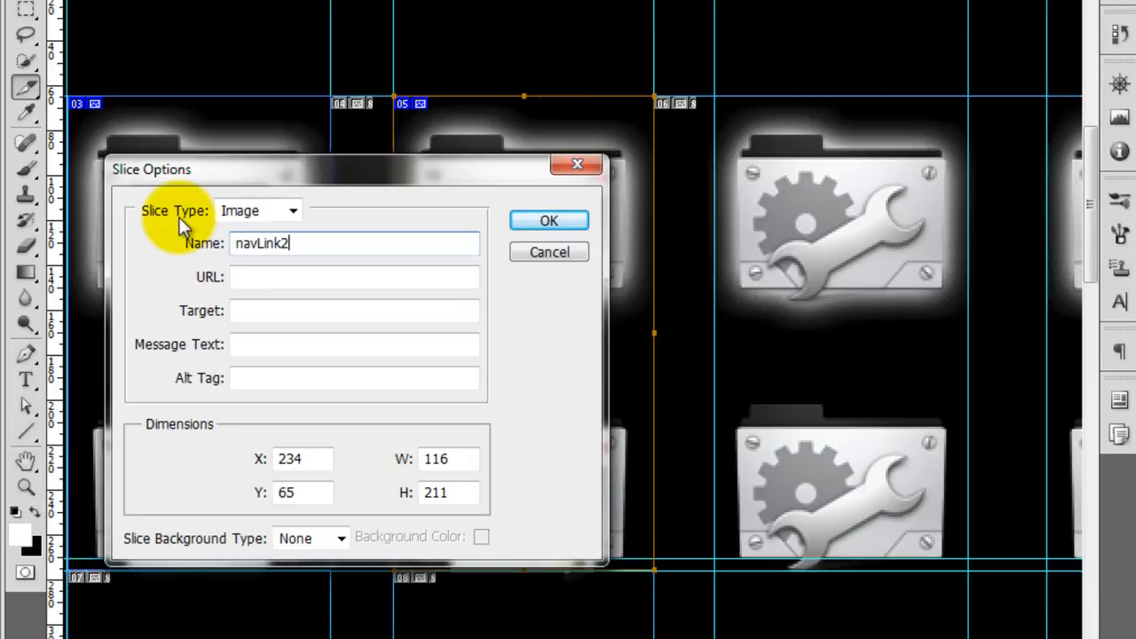
pyautogui.click(548, 220)
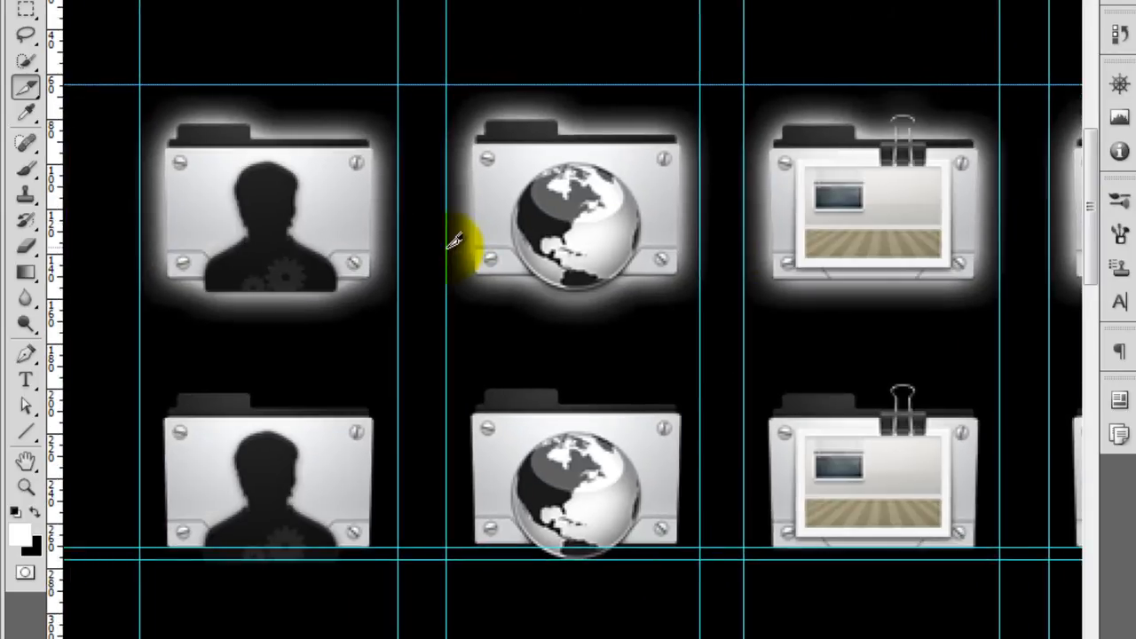
pyautogui.moveTo(782, 213)
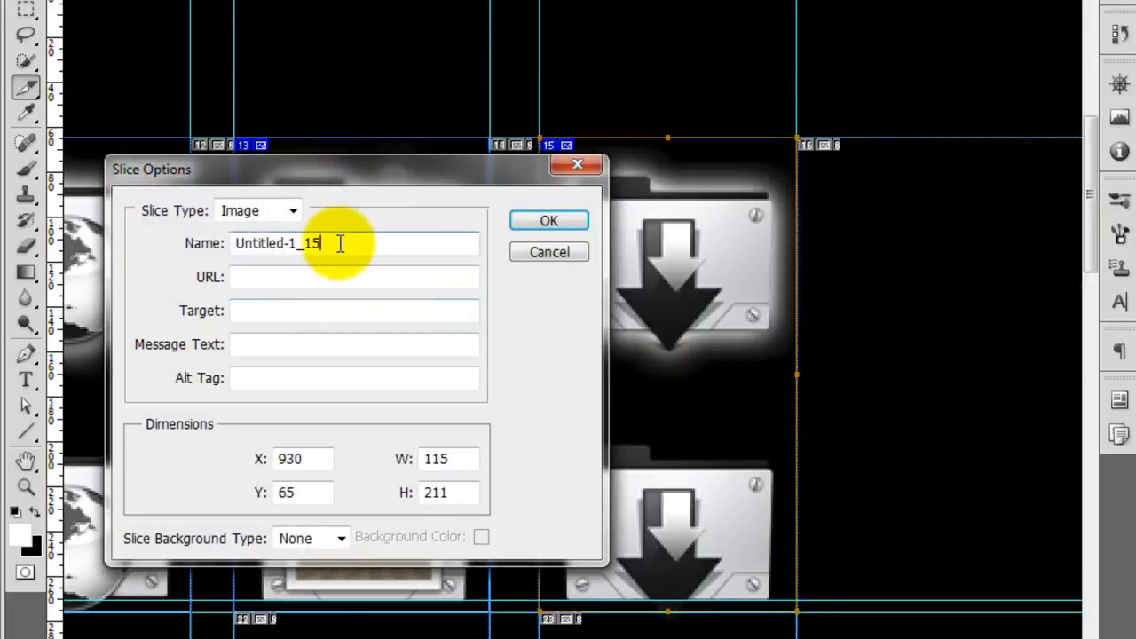
pyautogui.write('navLink')
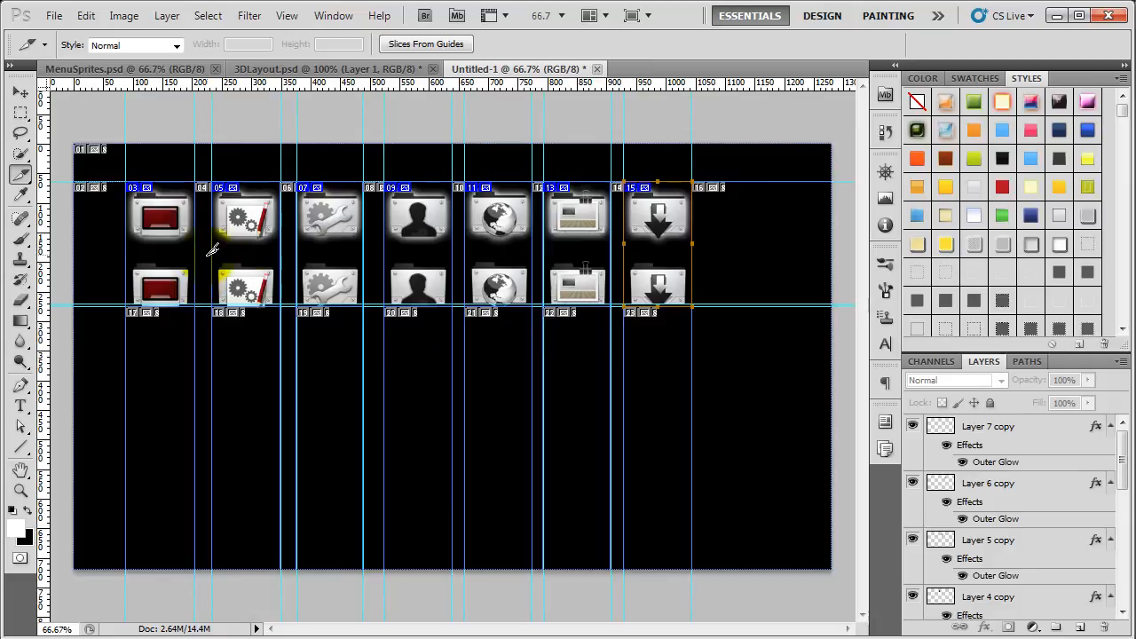
# Step: With the Move tool active, hide the black Background layer so the icons sit on transparency
pyautogui.click(15, 91)
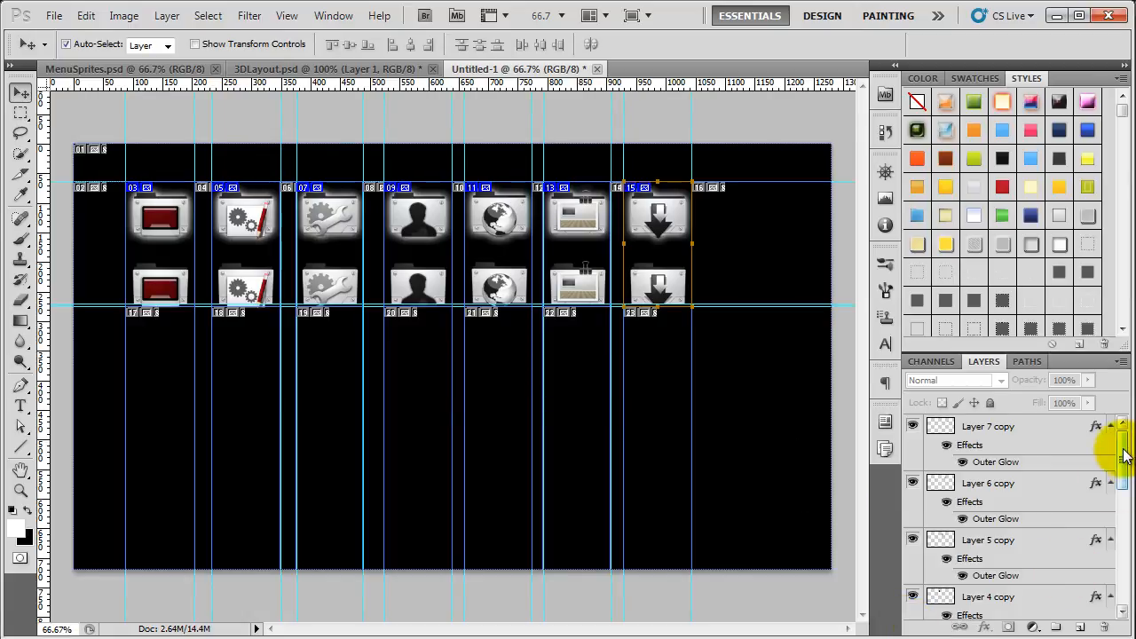
pyautogui.scroll(-3)
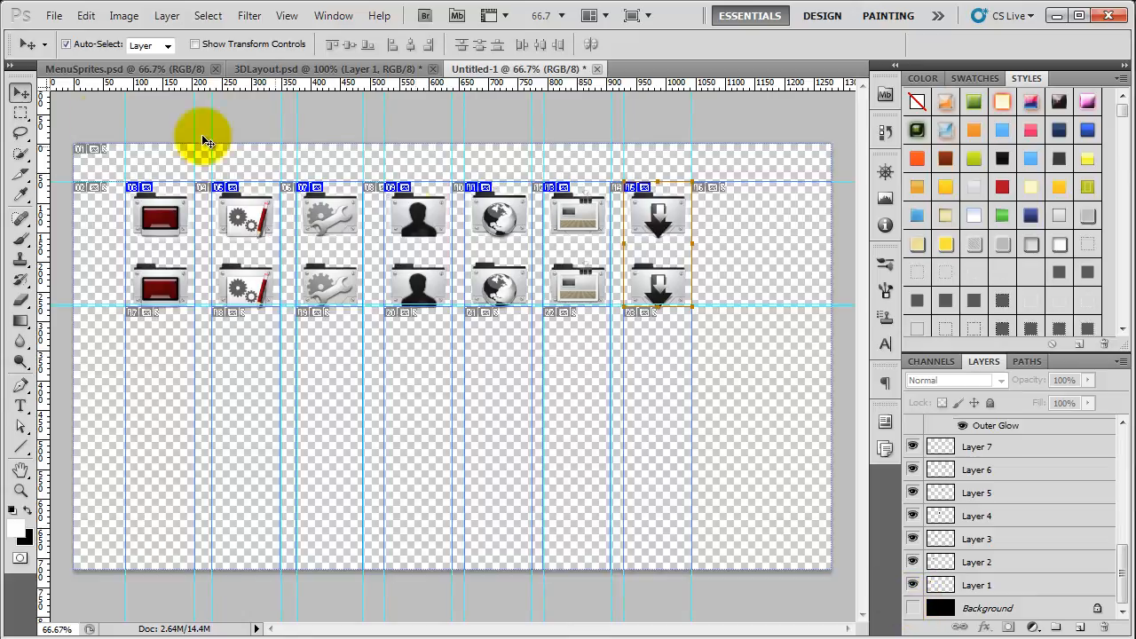
pyautogui.click(55, 16)
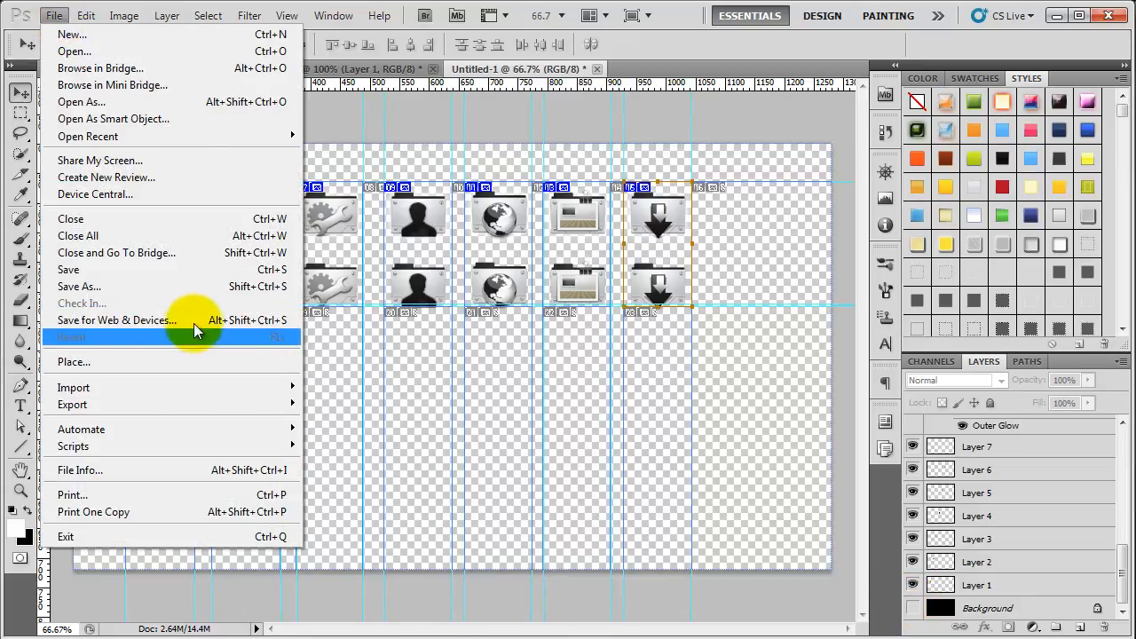
# Step: Preview the sheet in Save for Web as transparent PNG-24, panned to the download icon
pyautogui.click(116, 320)
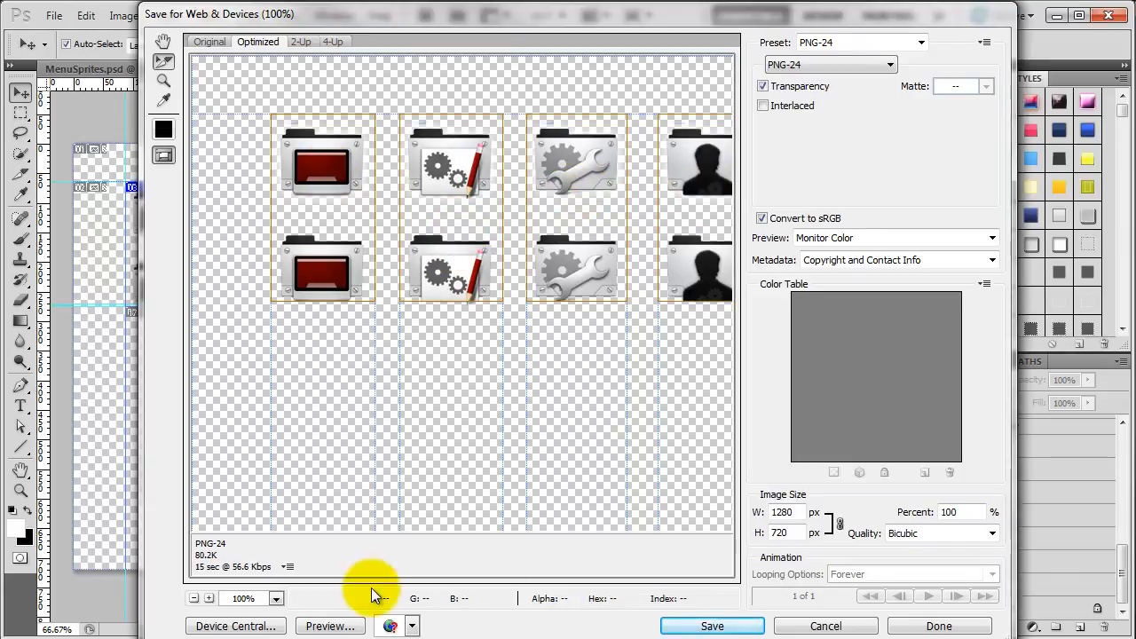
pyautogui.moveTo(373, 577); pyautogui.dragTo(360, 383)
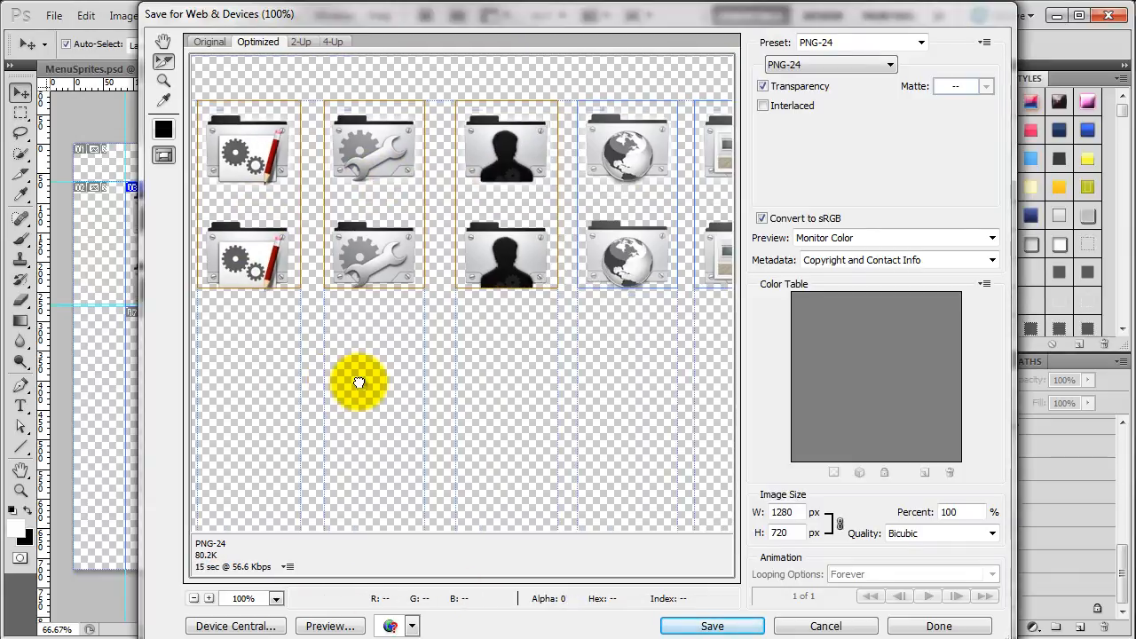
pyautogui.moveTo(360, 383); pyautogui.dragTo(291, 395)
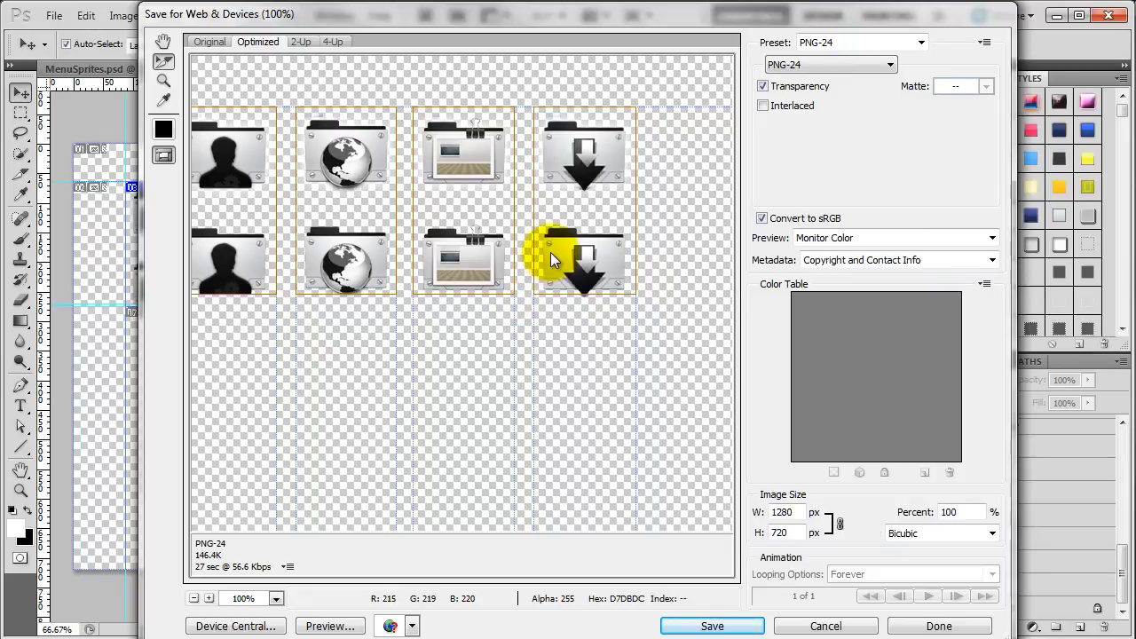
# Step: Check the Save Optimized As folder, file name and Selected Slices setting, then cancel without saving
pyautogui.click(714, 626)
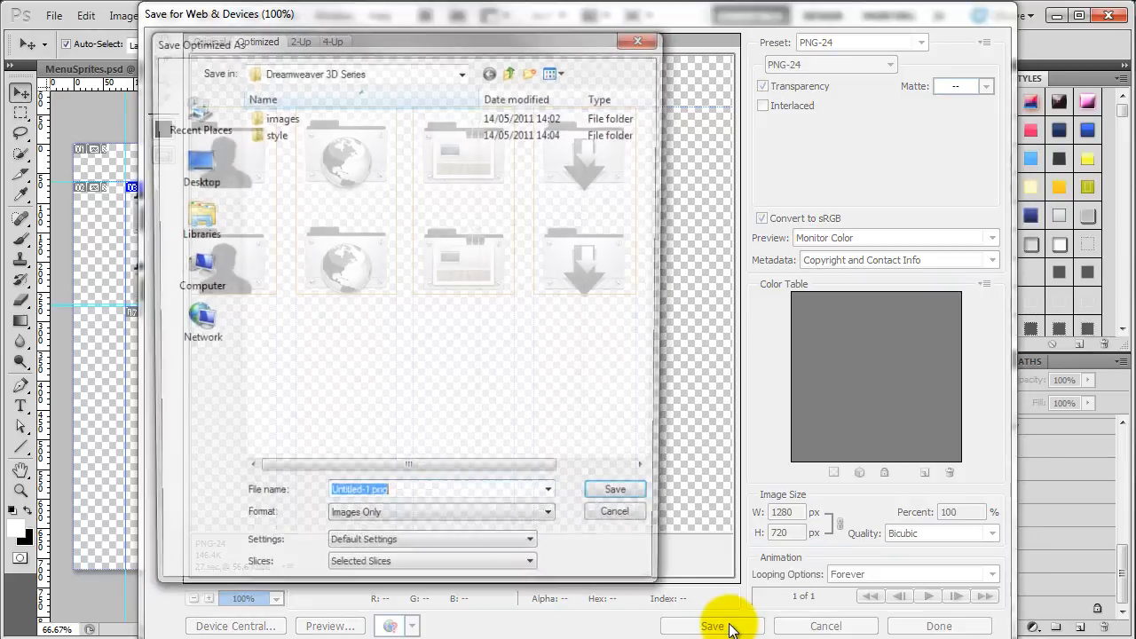
pyautogui.click(712, 626)
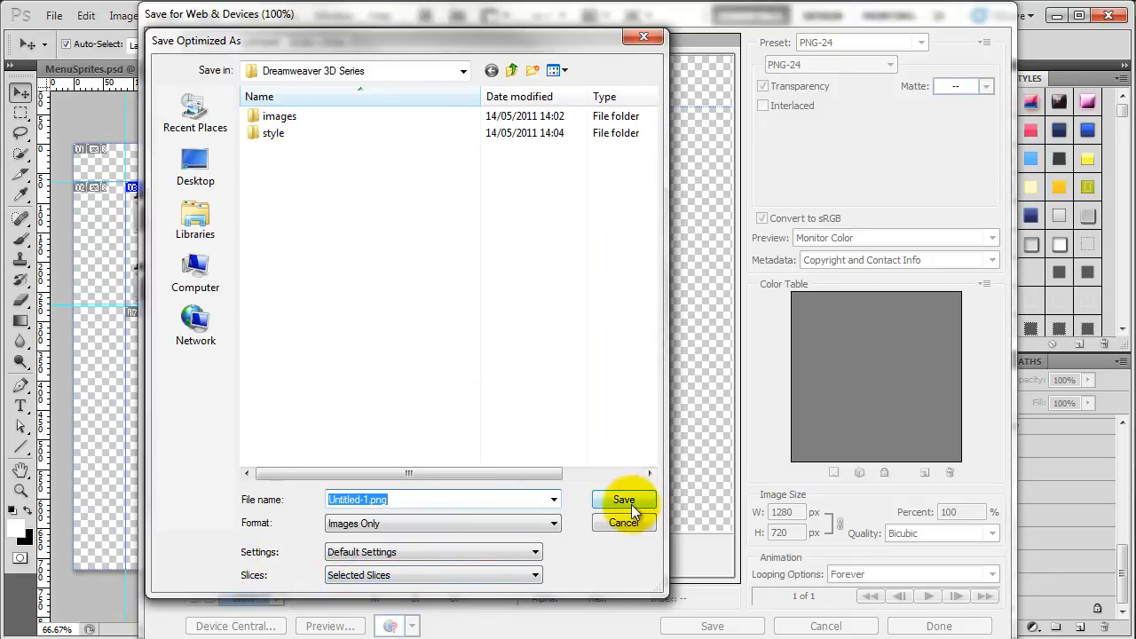
pyautogui.moveTo(625, 524)
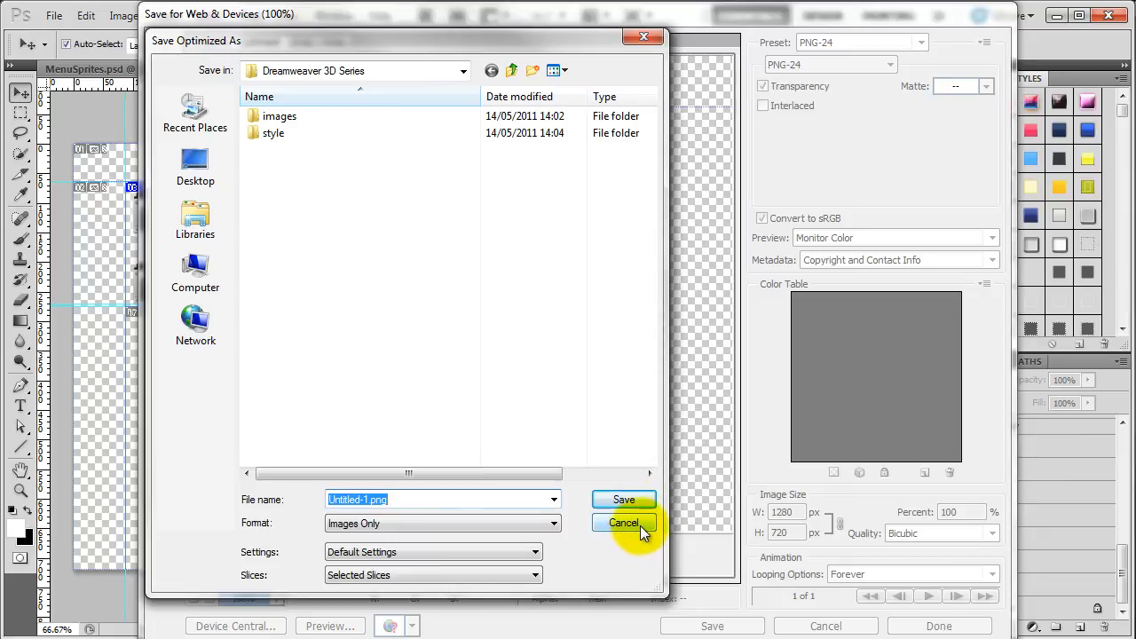
pyautogui.click(625, 523)
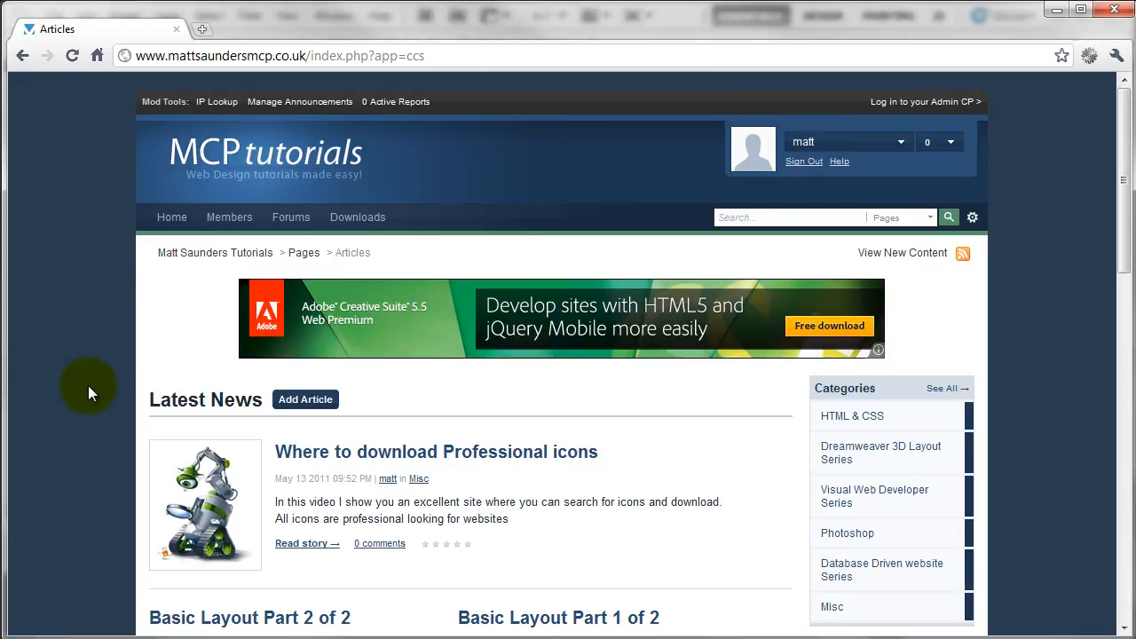
# Step: Scroll down the MCP Tutorials article listings and back up to Latest News
pyautogui.scroll(-3)
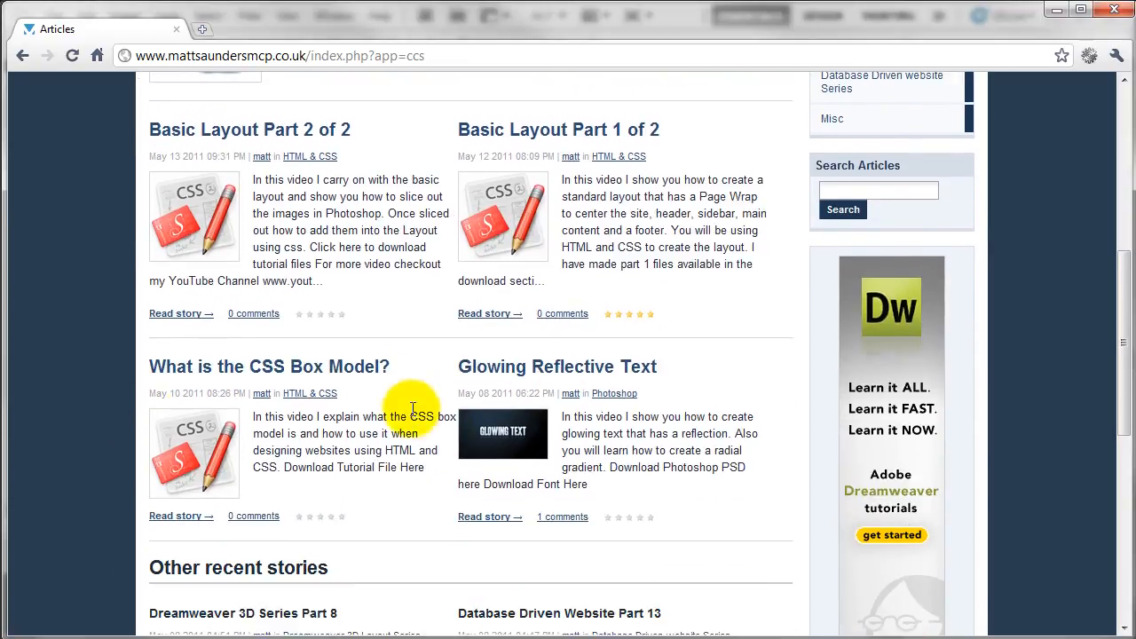
pyautogui.moveTo(498, 376)
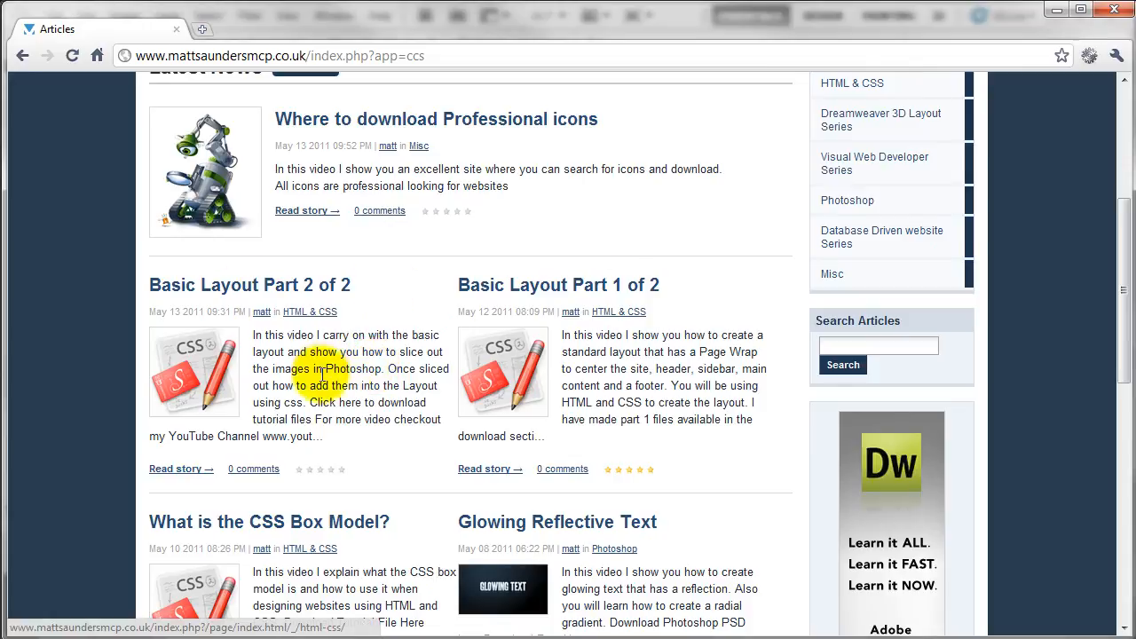
pyautogui.scroll(3)
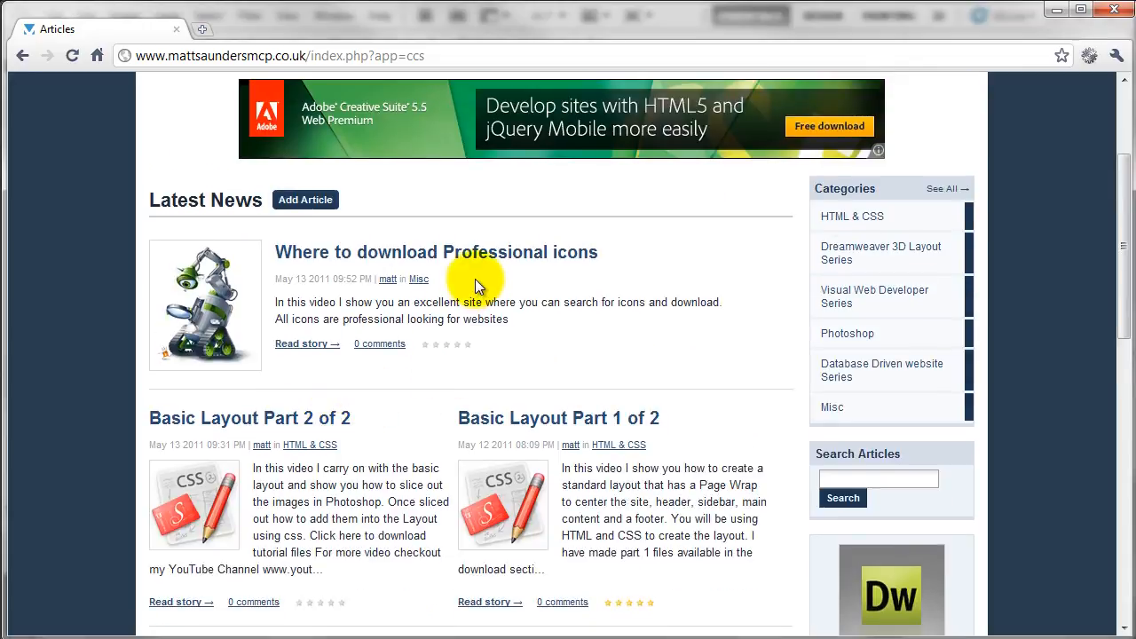